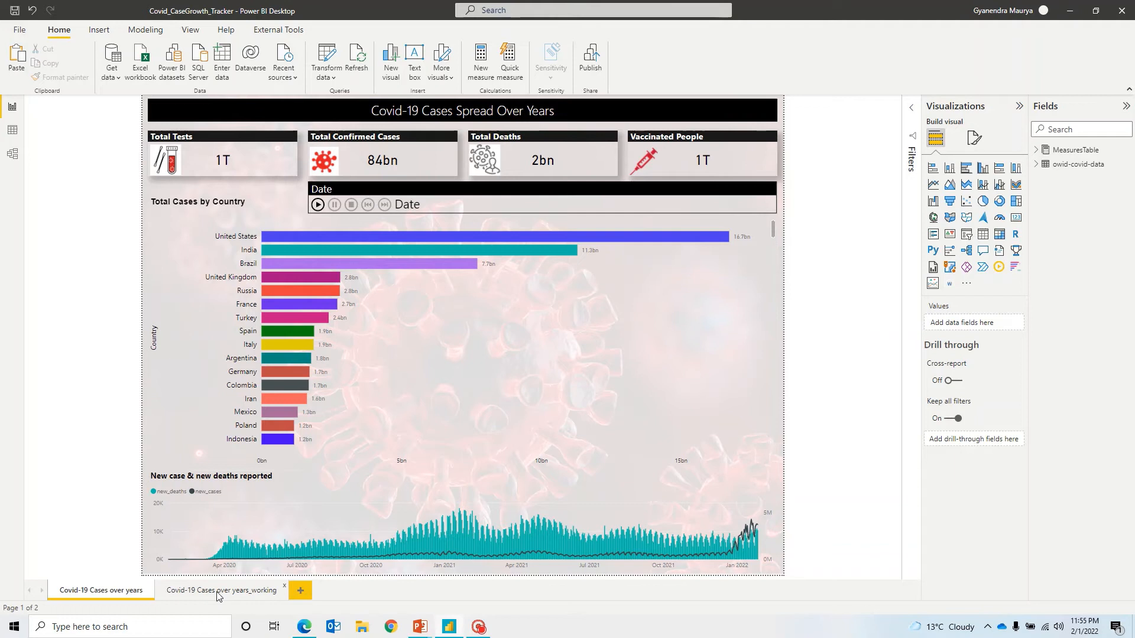
Open the 'Covid-19 Cases over years_working' report page
{"action": "left_click", "coordinate": [221, 590]}
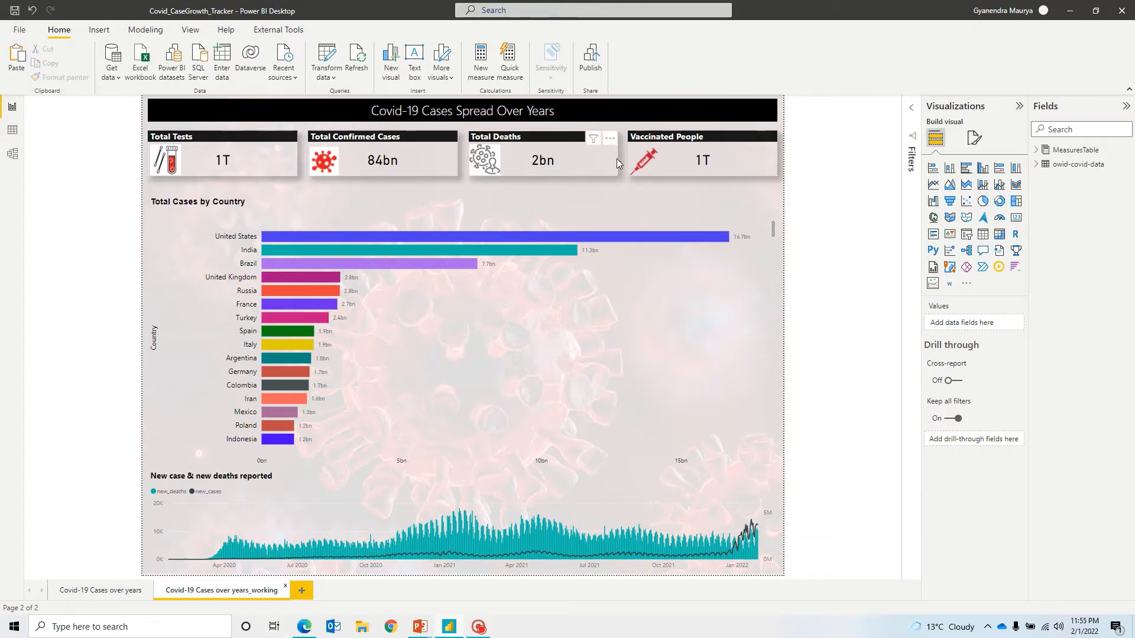
{"action": "mouse_move", "coordinate": [437, 210]}
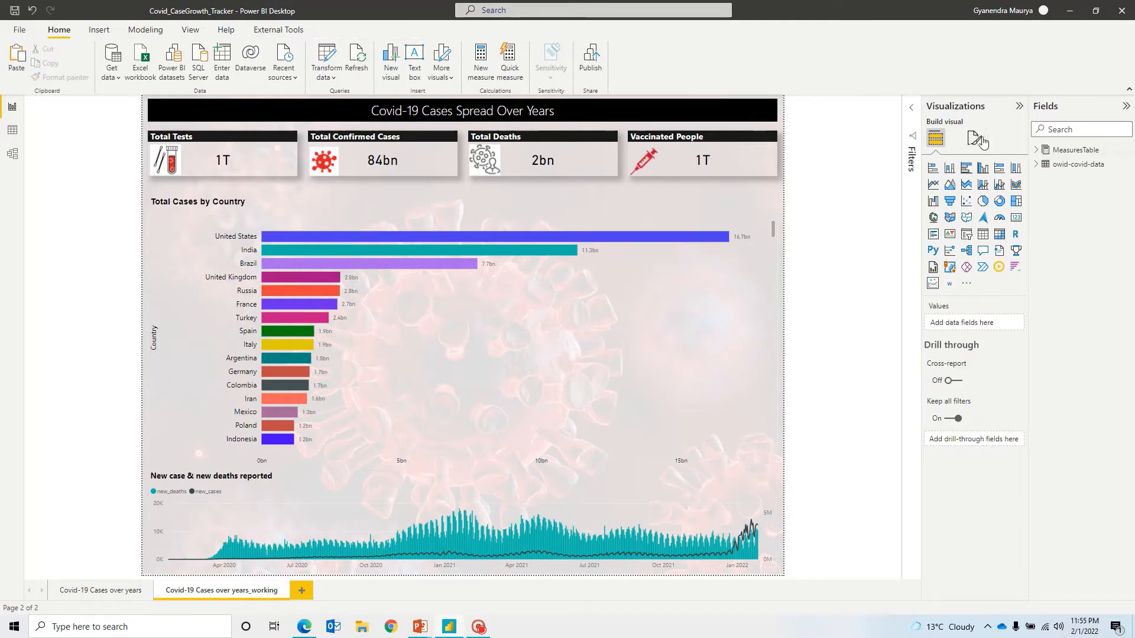
Show the page's Canvas background settings, revealing Report_bg.png at 87% transparency
{"action": "left_click", "coordinate": [975, 137]}
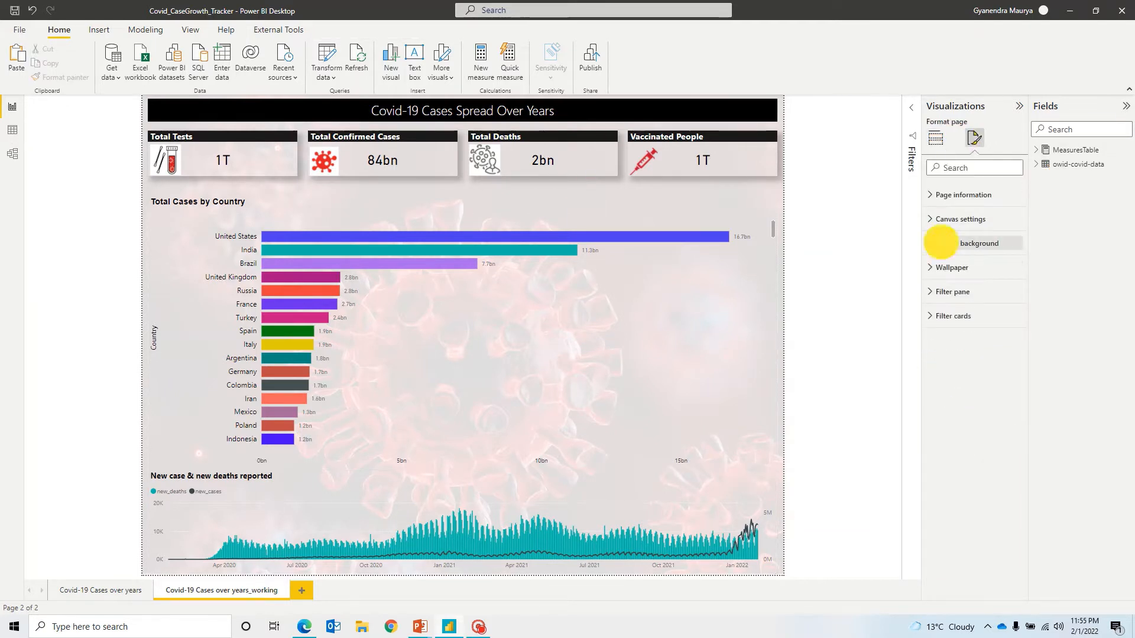
{"action": "left_click", "coordinate": [964, 242]}
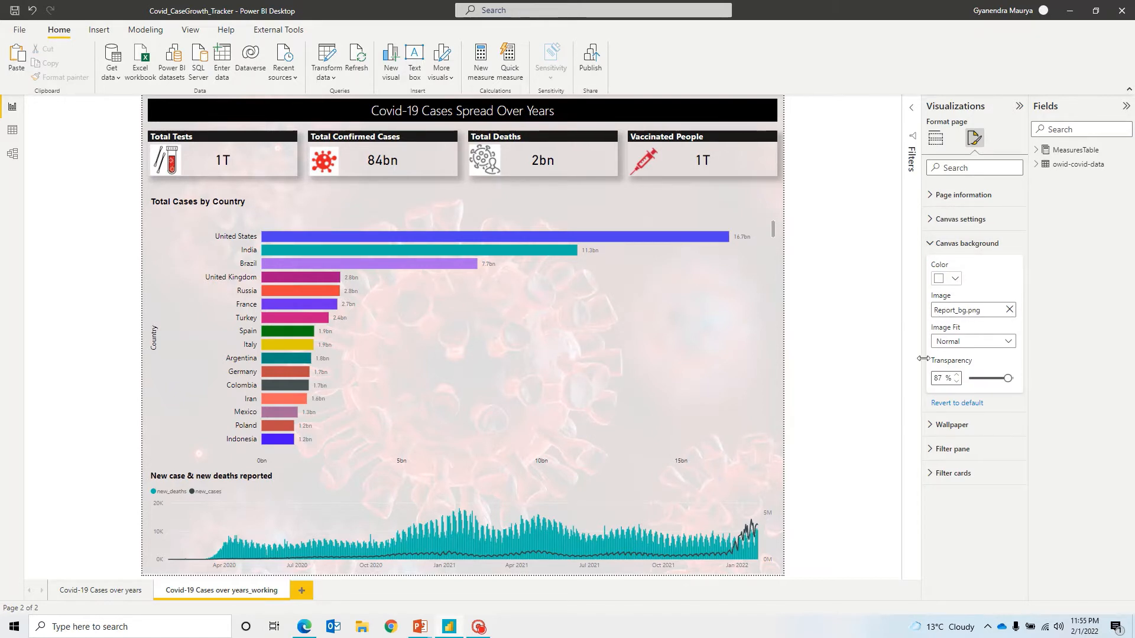
{"action": "mouse_move", "coordinate": [803, 273]}
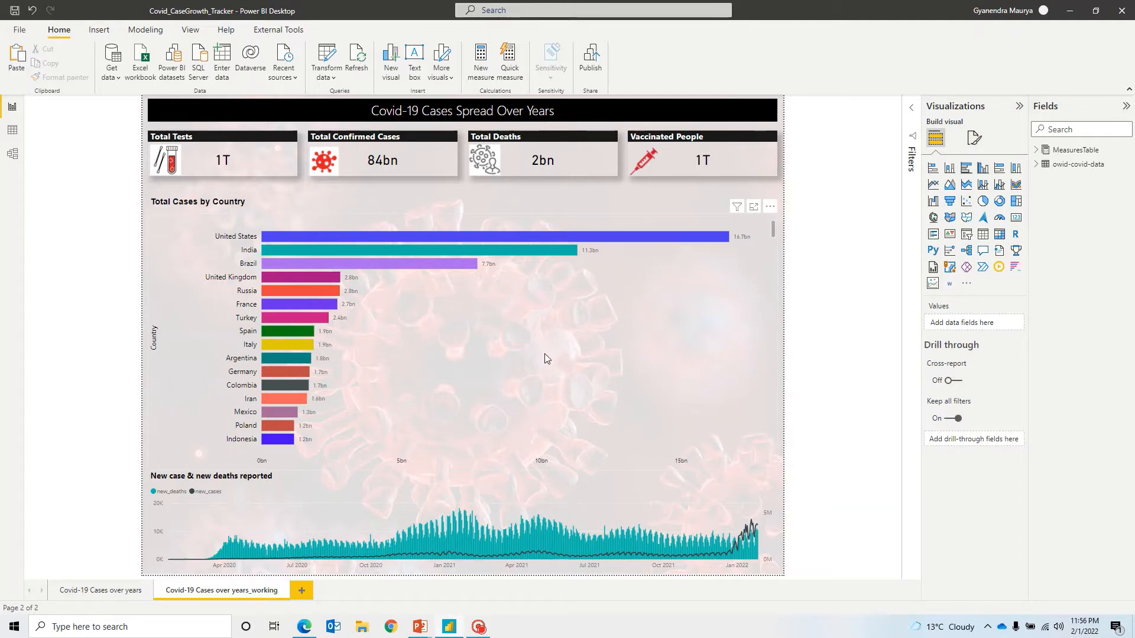
{"action": "mouse_move", "coordinate": [546, 352]}
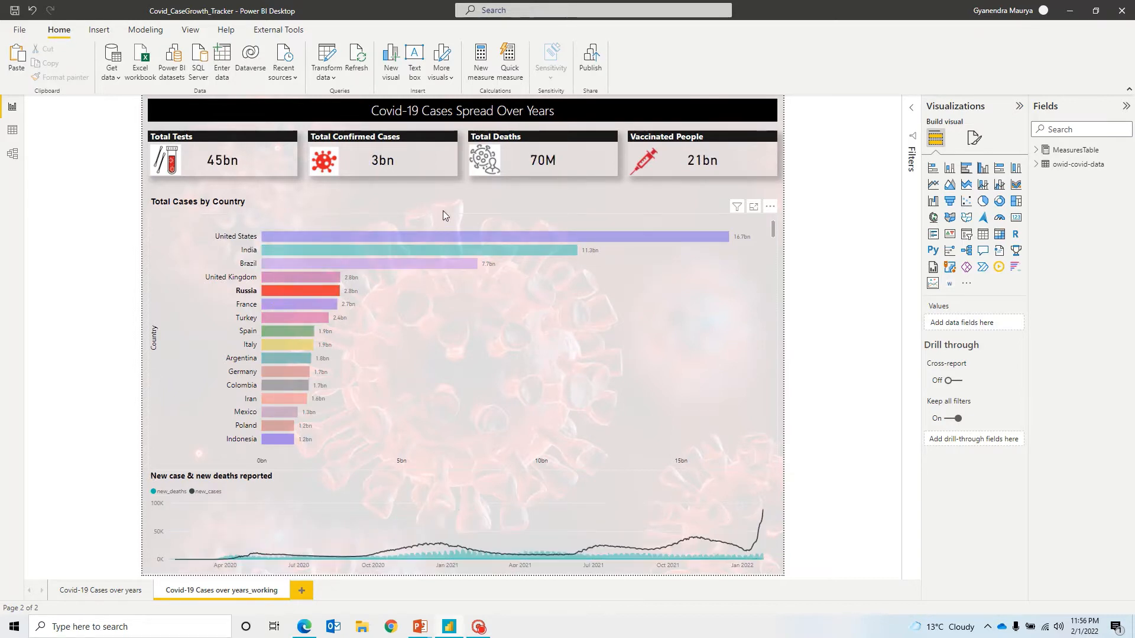
{"action": "mouse_move", "coordinate": [723, 281]}
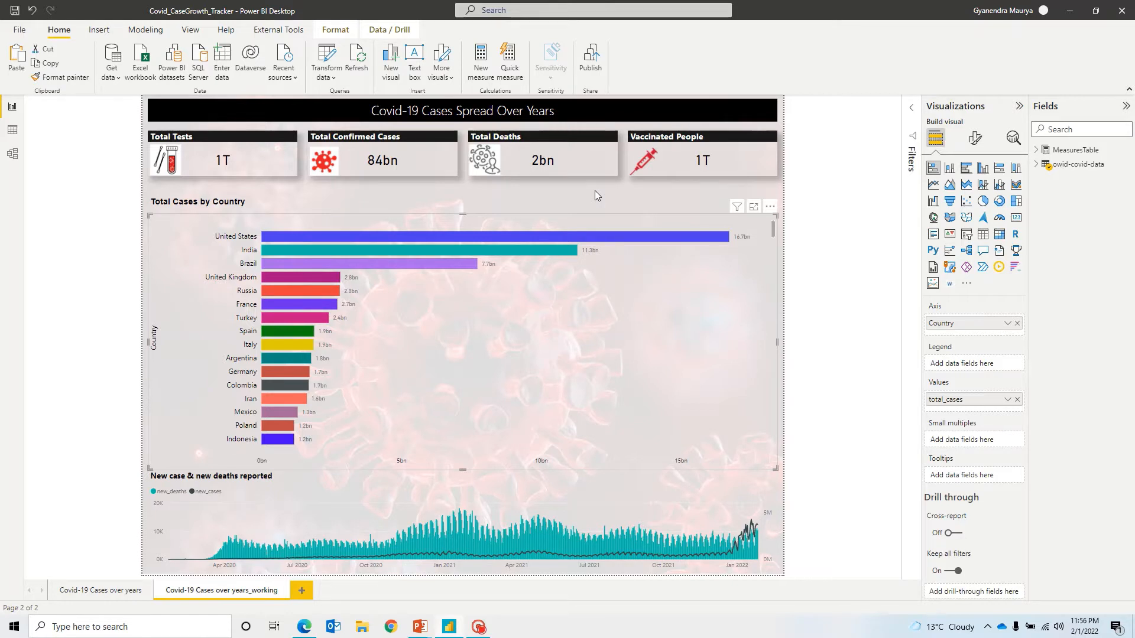
{"action": "mouse_move", "coordinate": [1000, 268]}
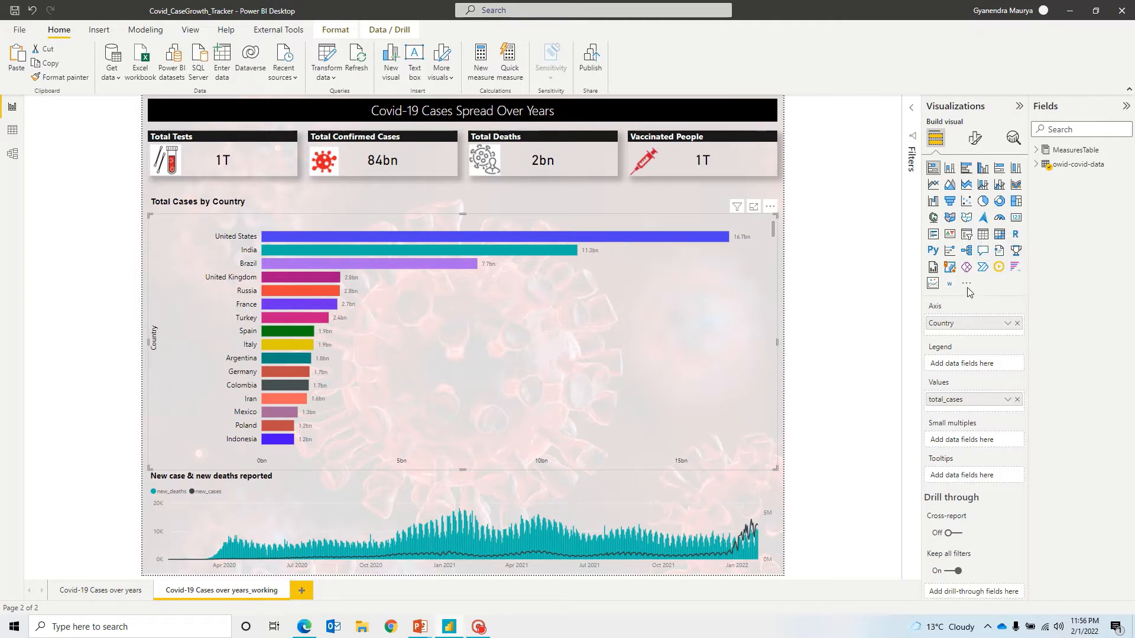
{"action": "mouse_move", "coordinate": [966, 283]}
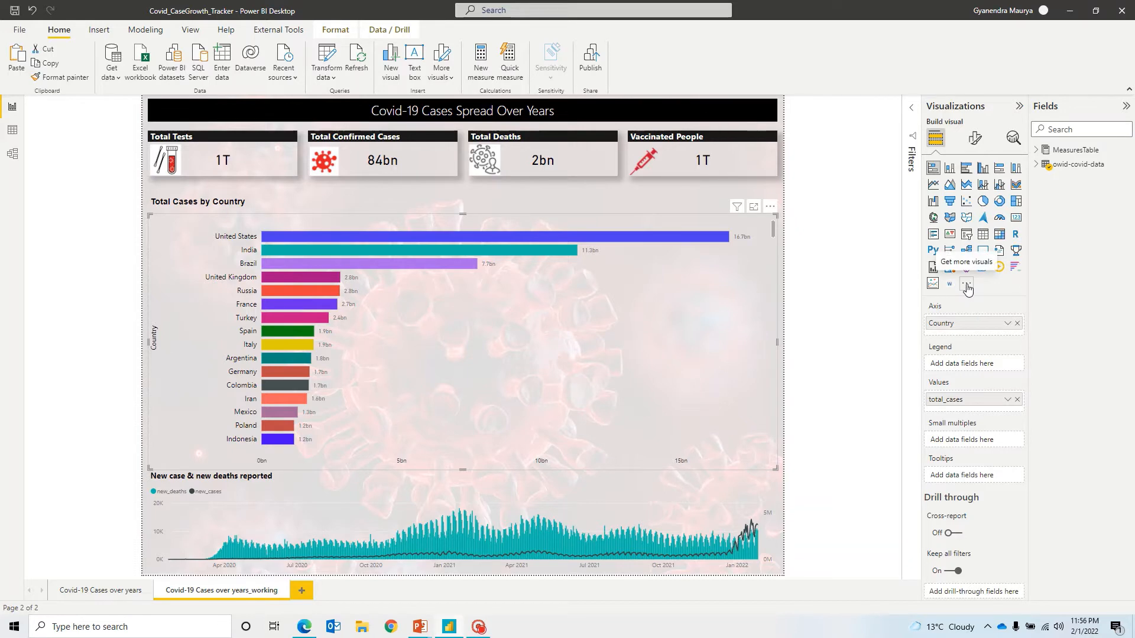
Search the visuals store for 'Pla' and add Play Axis (Dynamic Slicer)
{"action": "left_click", "coordinate": [967, 284]}
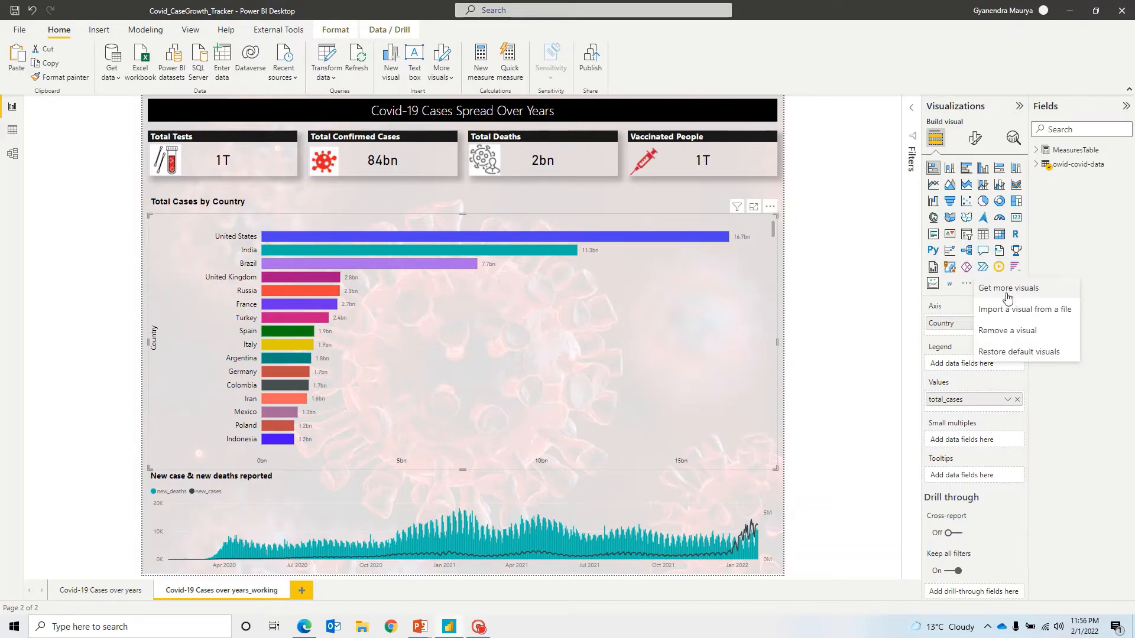
{"action": "left_click", "coordinate": [1008, 287]}
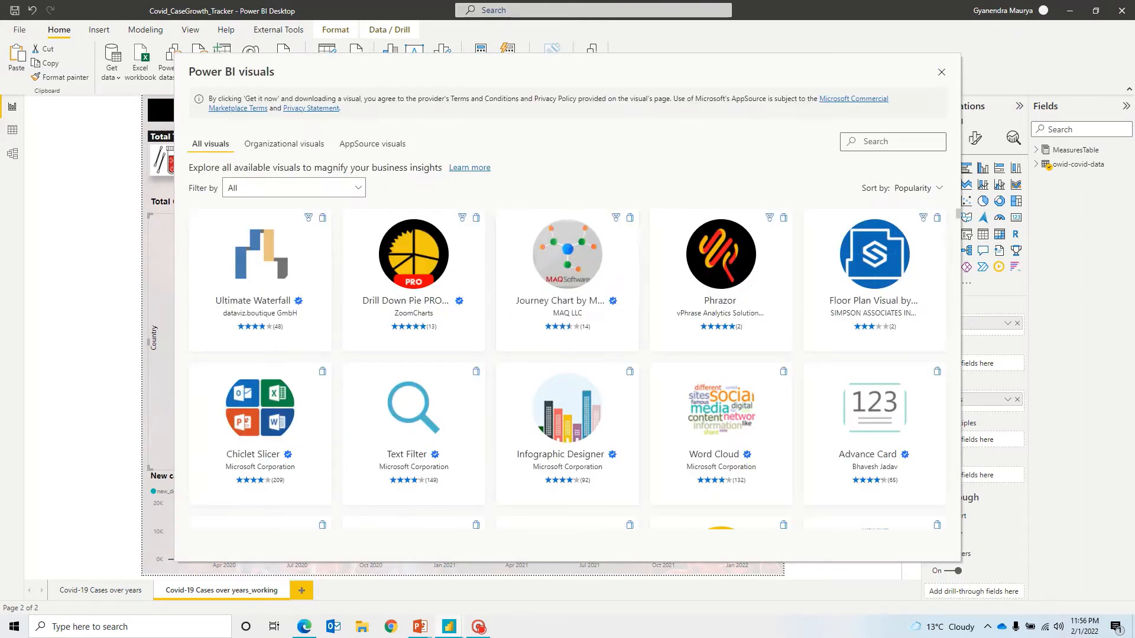
{"action": "type", "text": "Pla"}
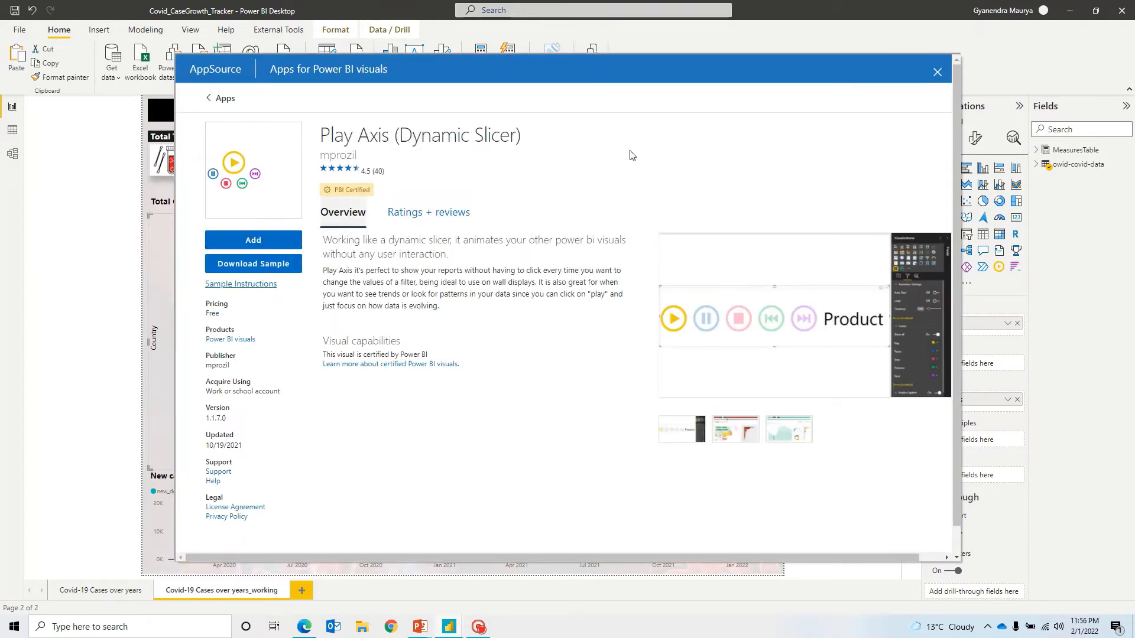
{"action": "left_click", "coordinate": [938, 72]}
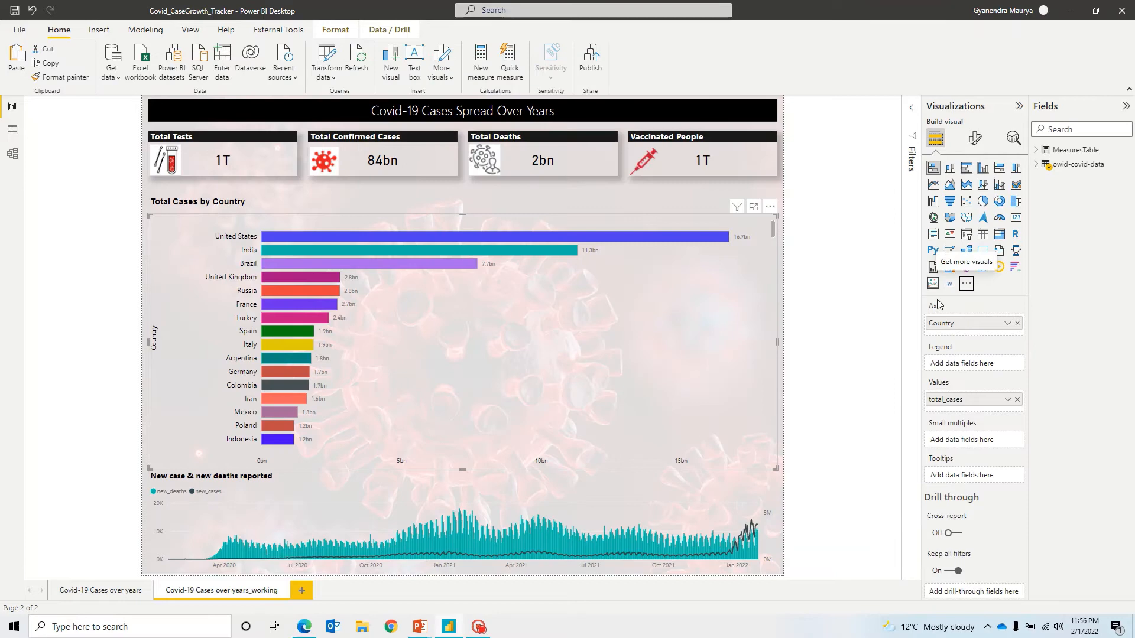
{"action": "mouse_move", "coordinate": [936, 305]}
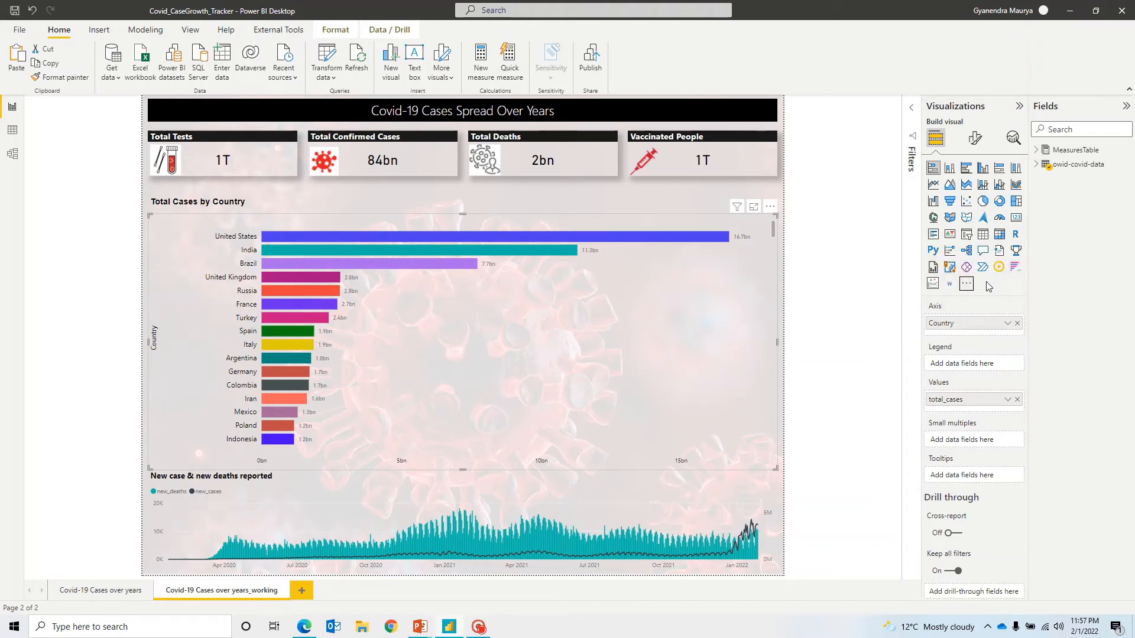
{"action": "mouse_move", "coordinate": [966, 167]}
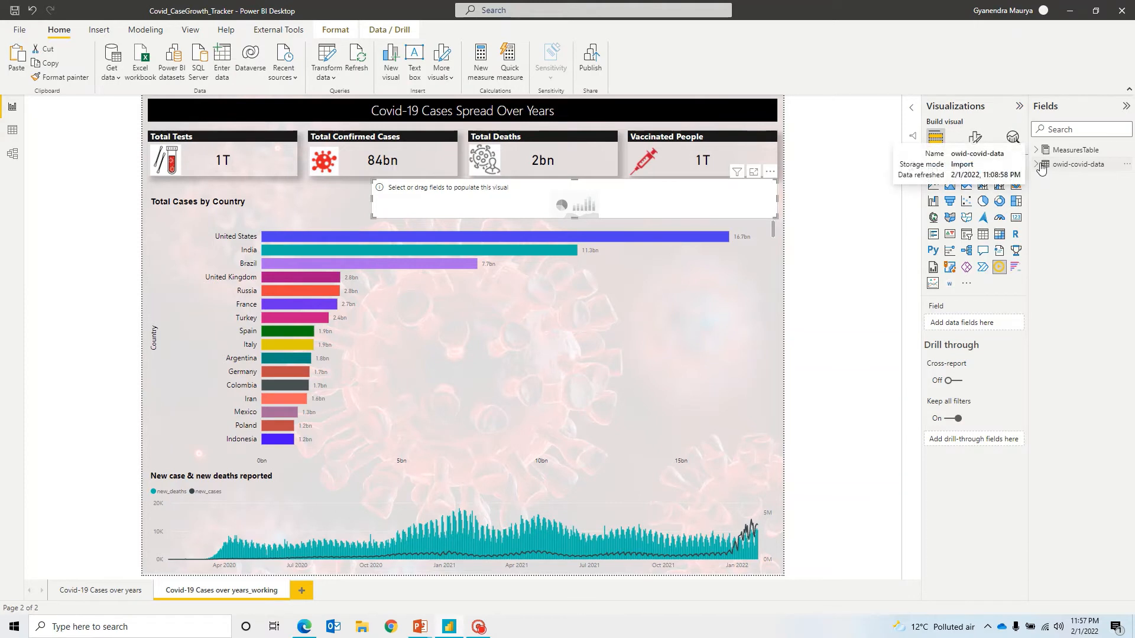
Use the owid-covid-data date field instead of its hierarchy on the Play Axis, renamed Date
{"action": "left_click", "coordinate": [1041, 164]}
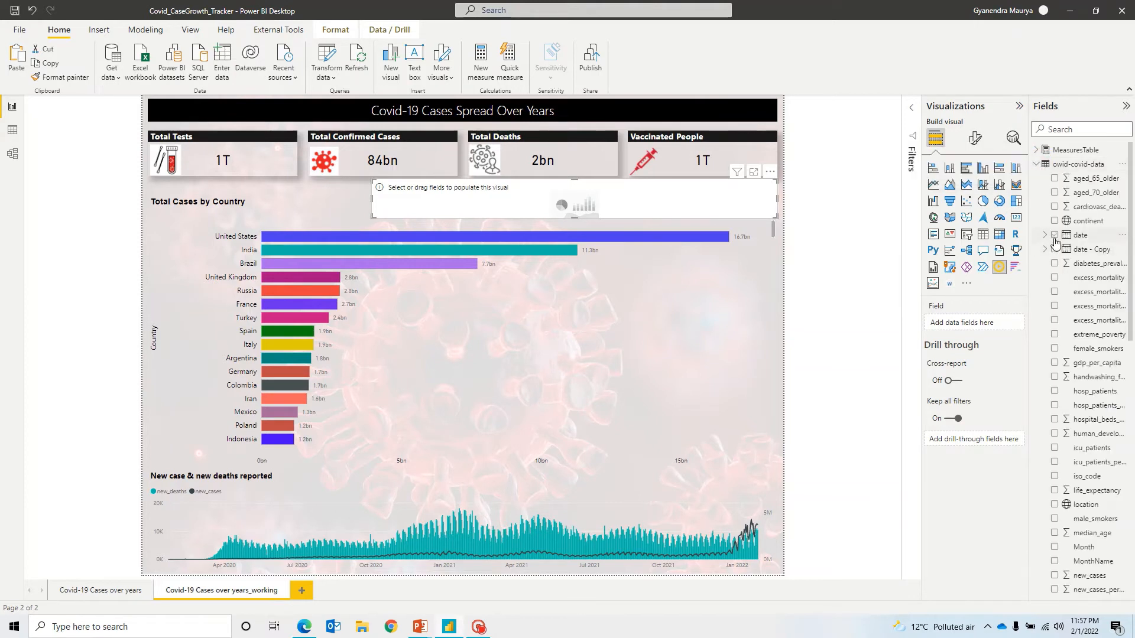
{"action": "mouse_move", "coordinate": [1057, 235]}
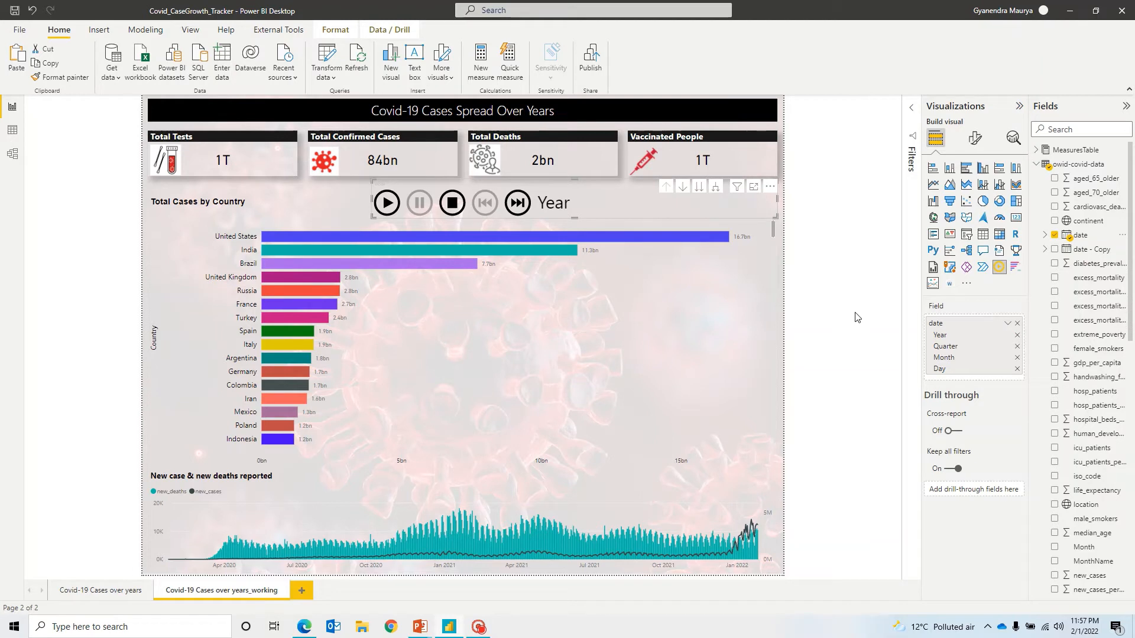
{"action": "left_click", "coordinate": [1009, 323]}
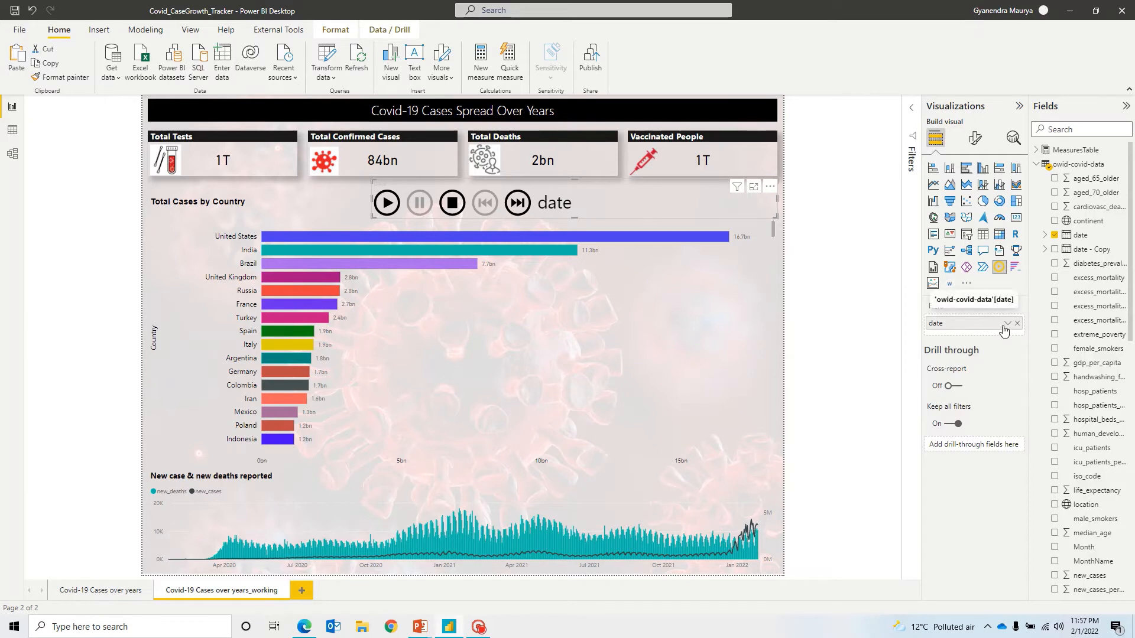
{"action": "left_click", "coordinate": [1006, 323]}
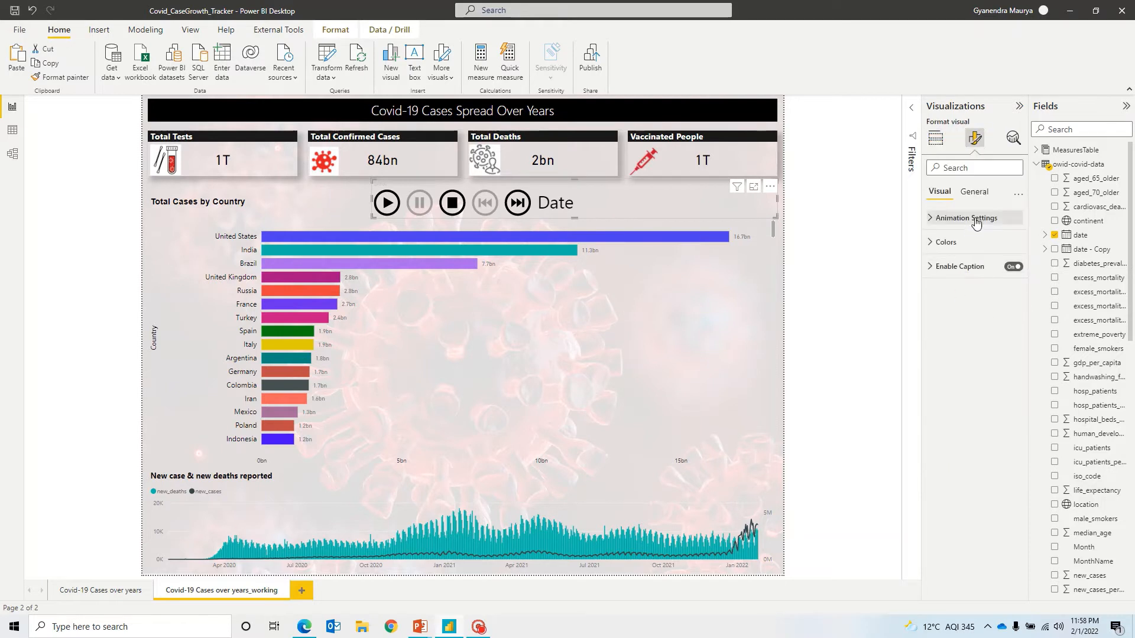
Set the Play Axis title text colour to white and its background to black
{"action": "left_click", "coordinate": [973, 191]}
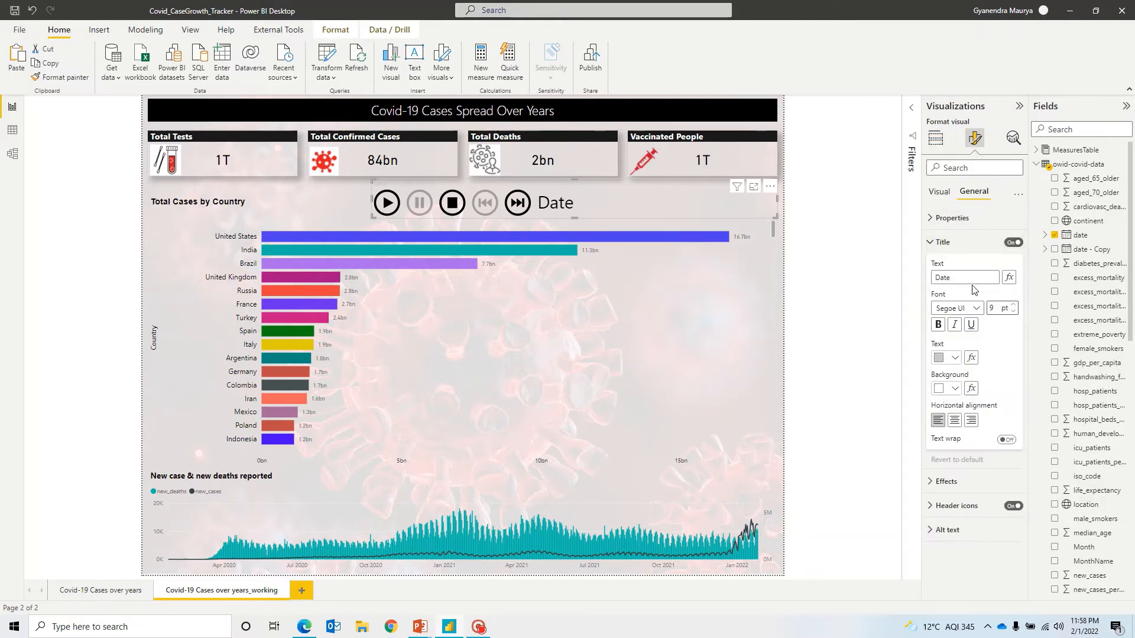
{"action": "left_click", "coordinate": [954, 357]}
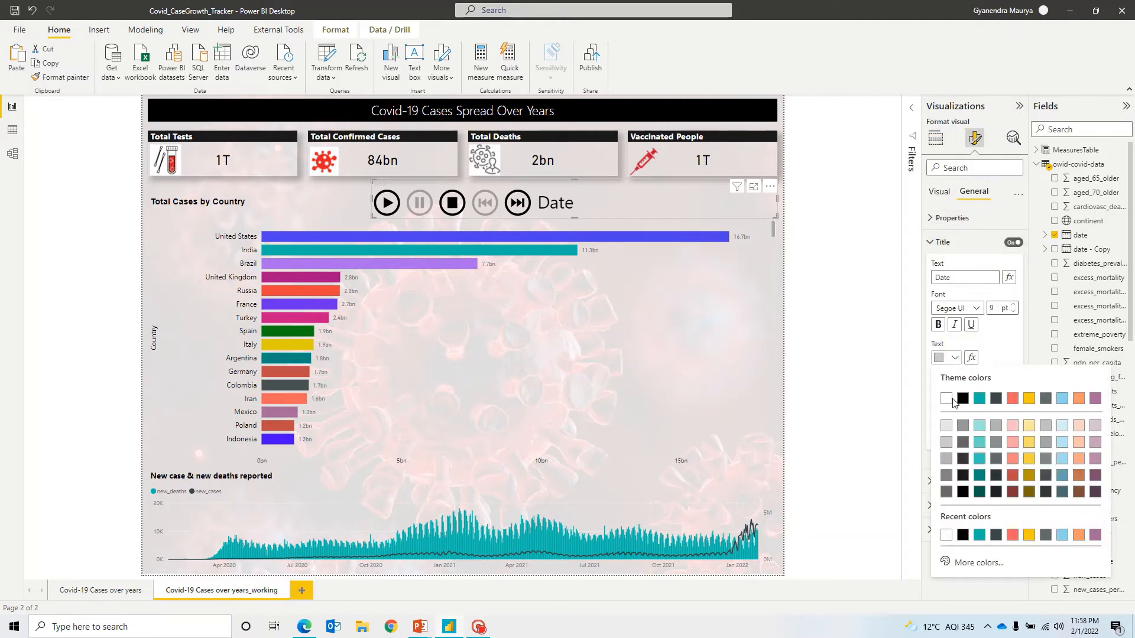
{"action": "left_click", "coordinate": [945, 399]}
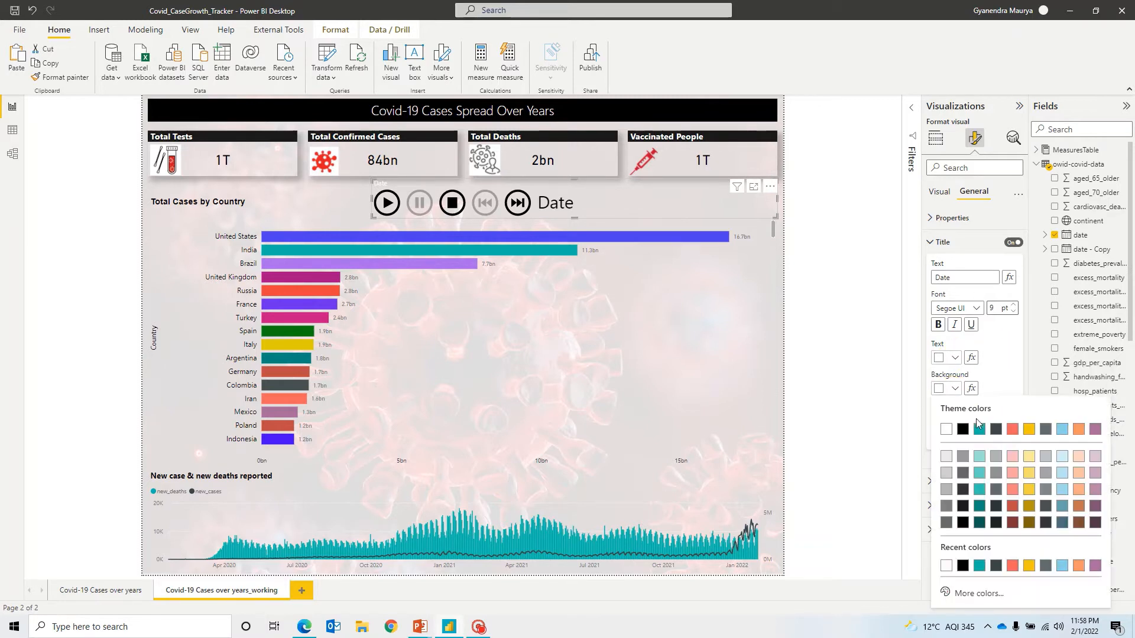
{"action": "left_click", "coordinate": [962, 428]}
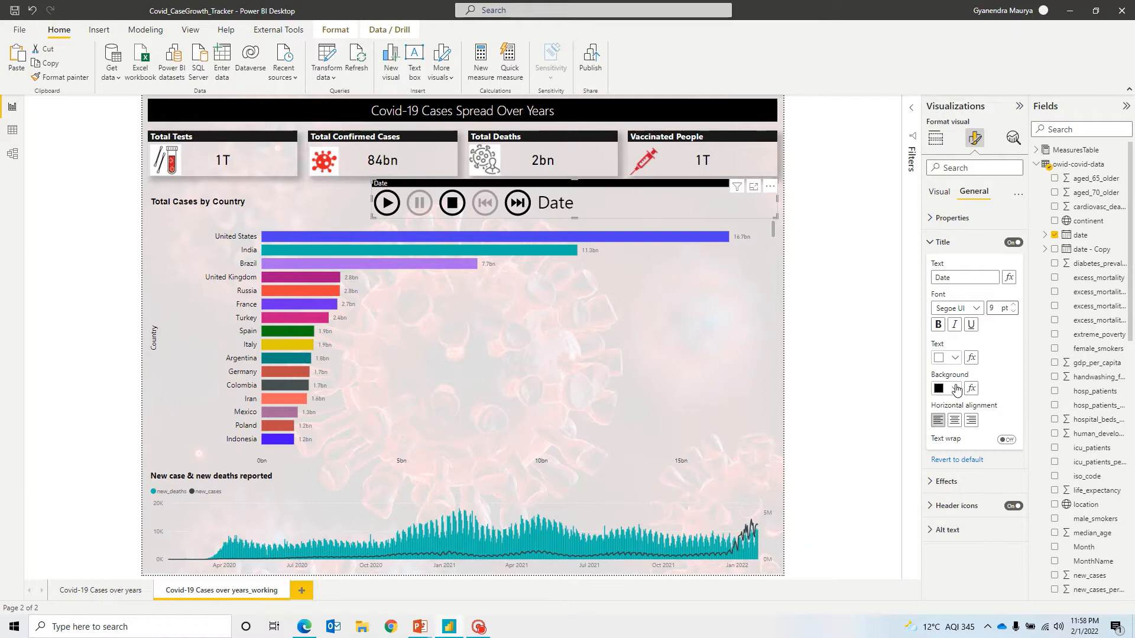
{"action": "left_click", "coordinate": [1016, 305]}
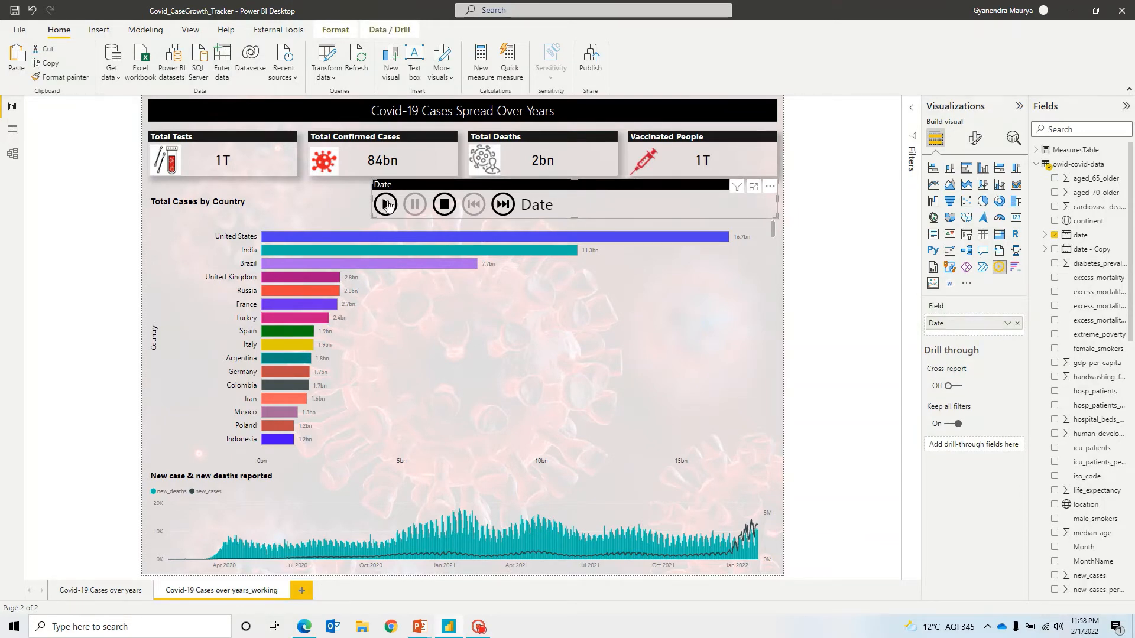
Run the Play Axis date playback above the Total Cases by Country chart
{"action": "left_click", "coordinate": [385, 204]}
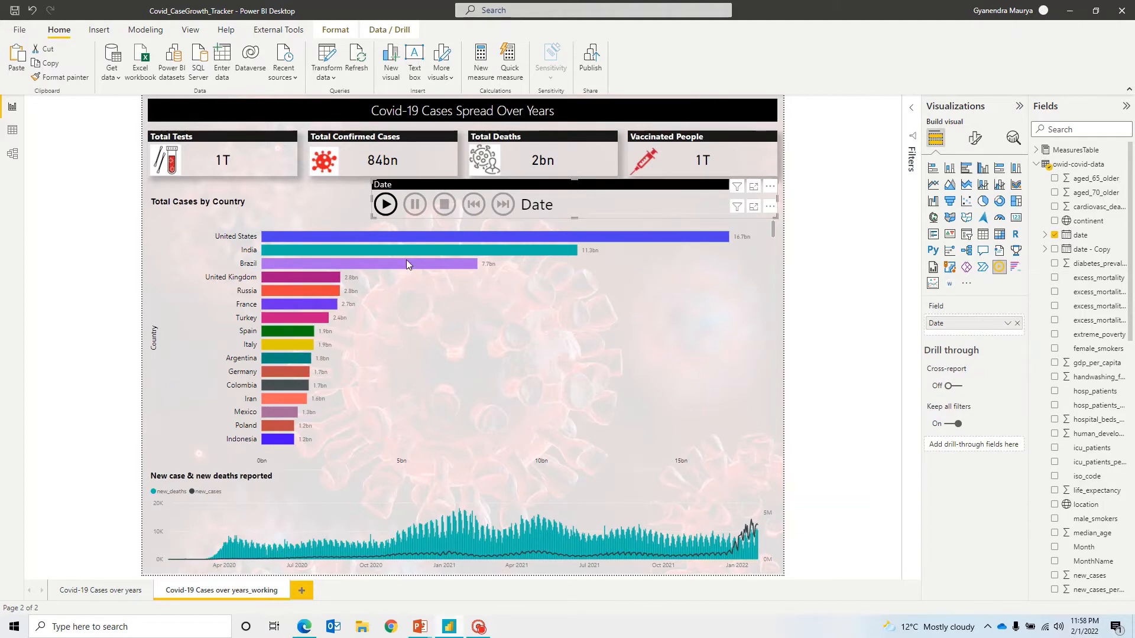
{"action": "mouse_move", "coordinate": [504, 342]}
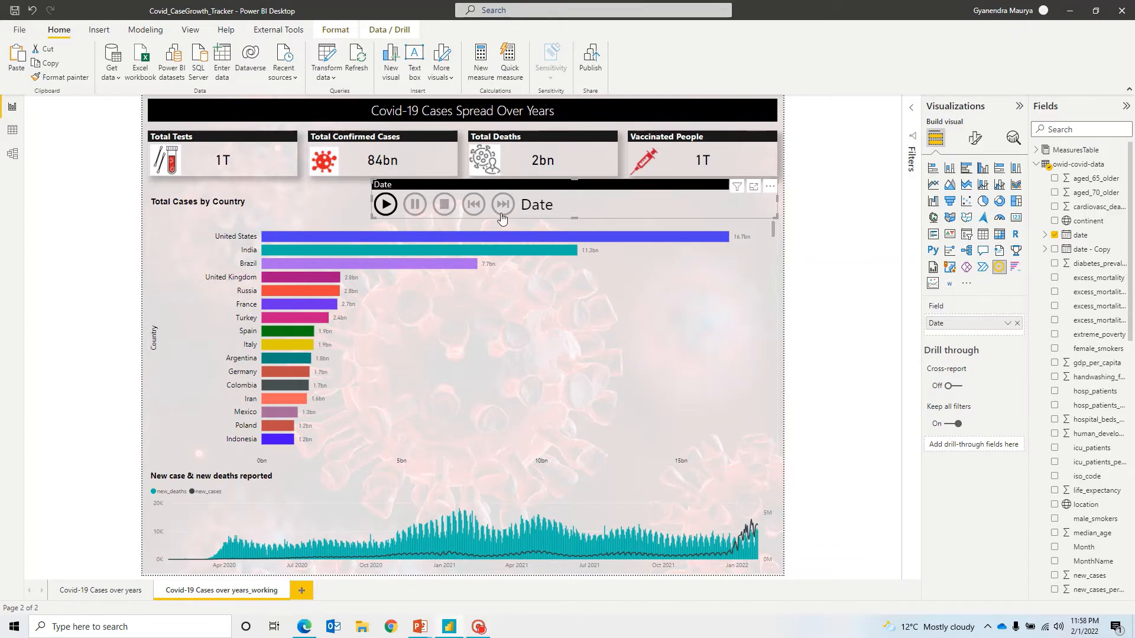
{"action": "mouse_move", "coordinate": [613, 209]}
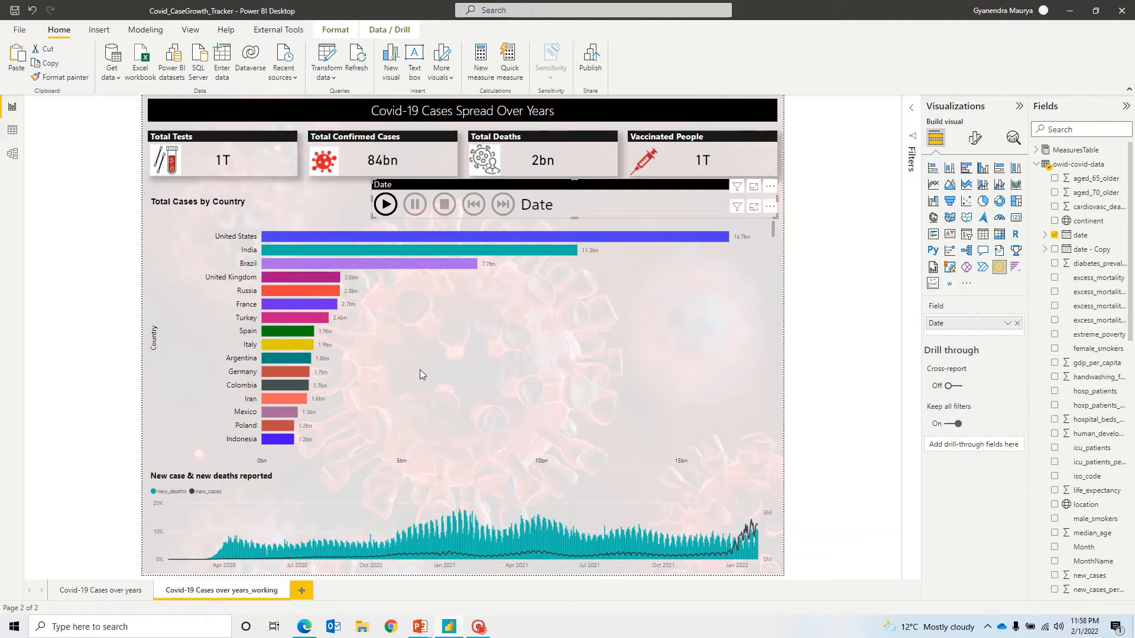
{"action": "mouse_move", "coordinate": [404, 369]}
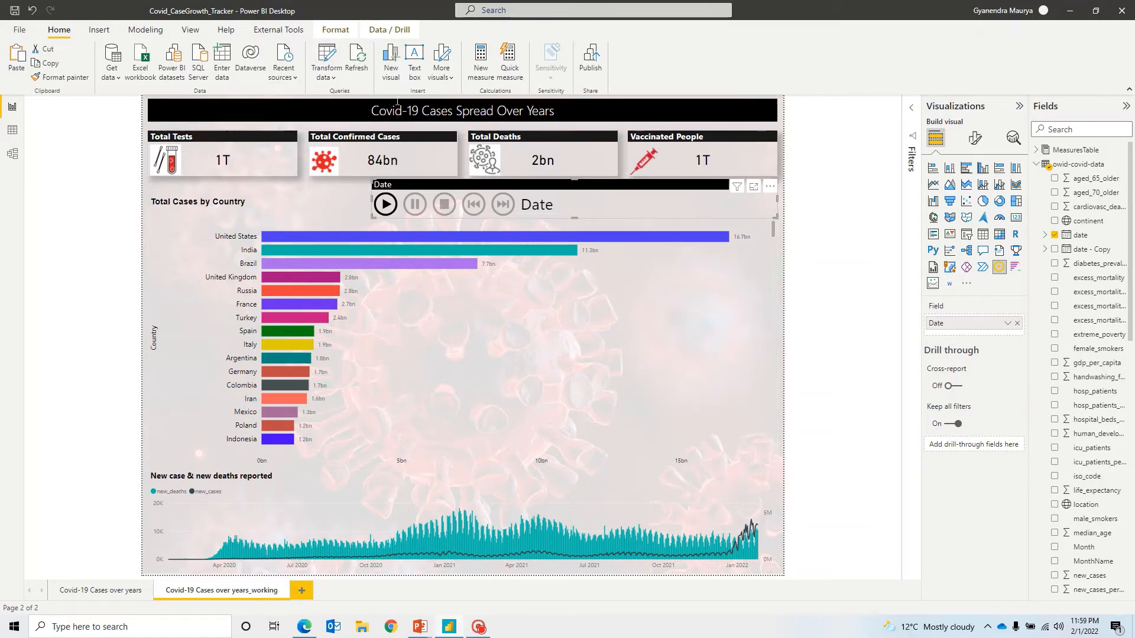
Turn on Edit interactions for the Play Axis across the dashboard visuals
{"action": "left_click", "coordinate": [334, 30]}
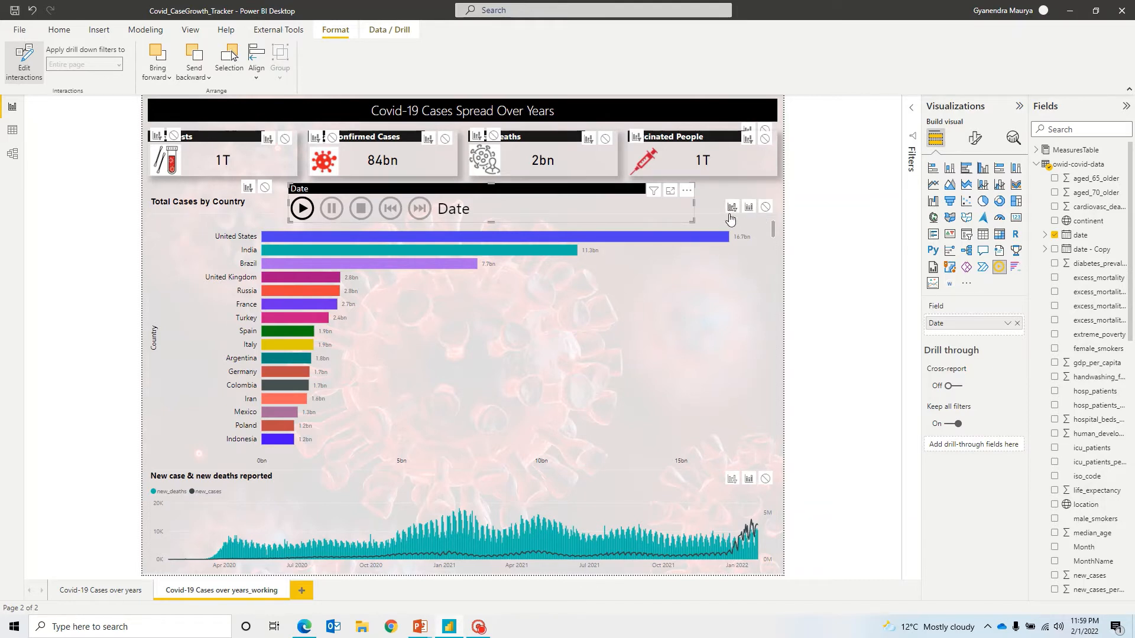
{"action": "mouse_move", "coordinate": [748, 209]}
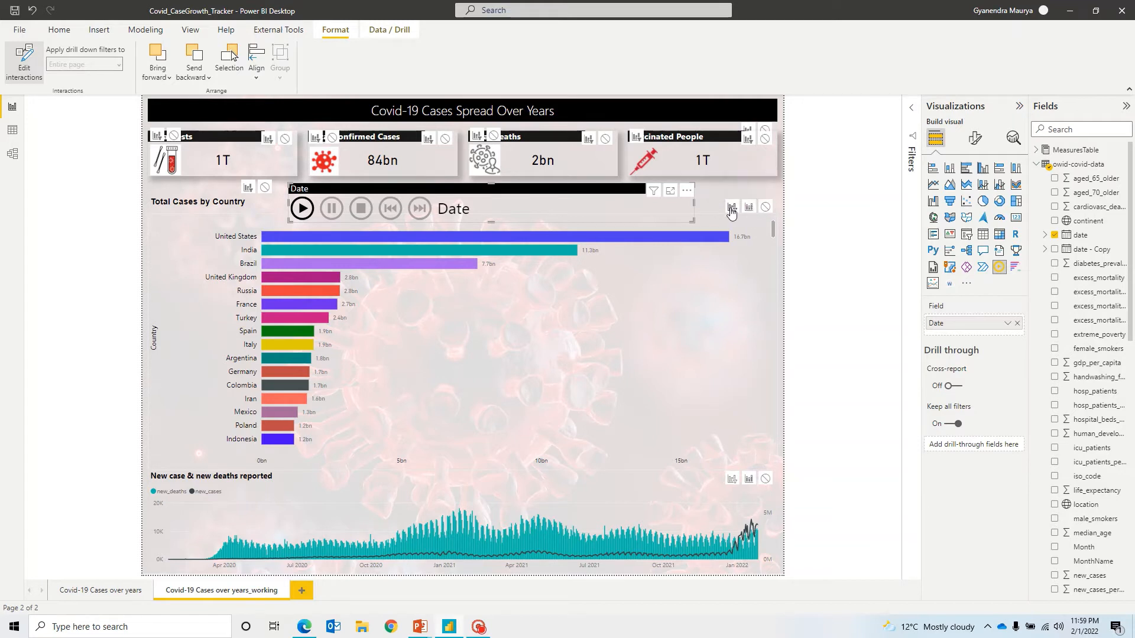
{"action": "mouse_move", "coordinate": [478, 202]}
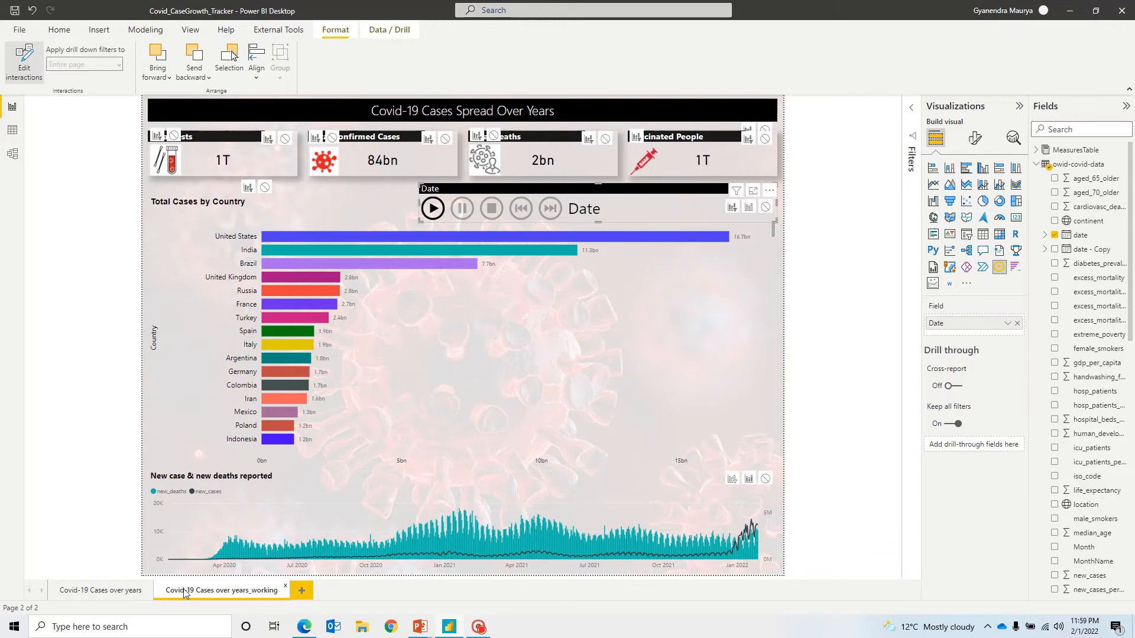
{"action": "left_click", "coordinate": [99, 590]}
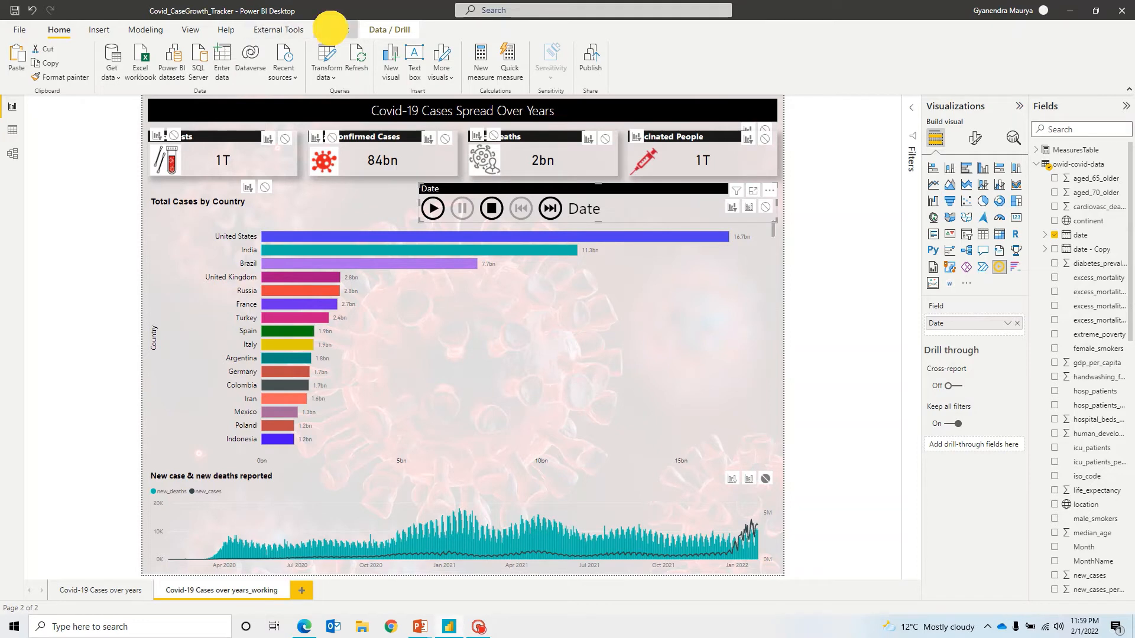
Replay the date animation through January 2020 and show the slicer's formatting options
{"action": "left_click", "coordinate": [335, 29]}
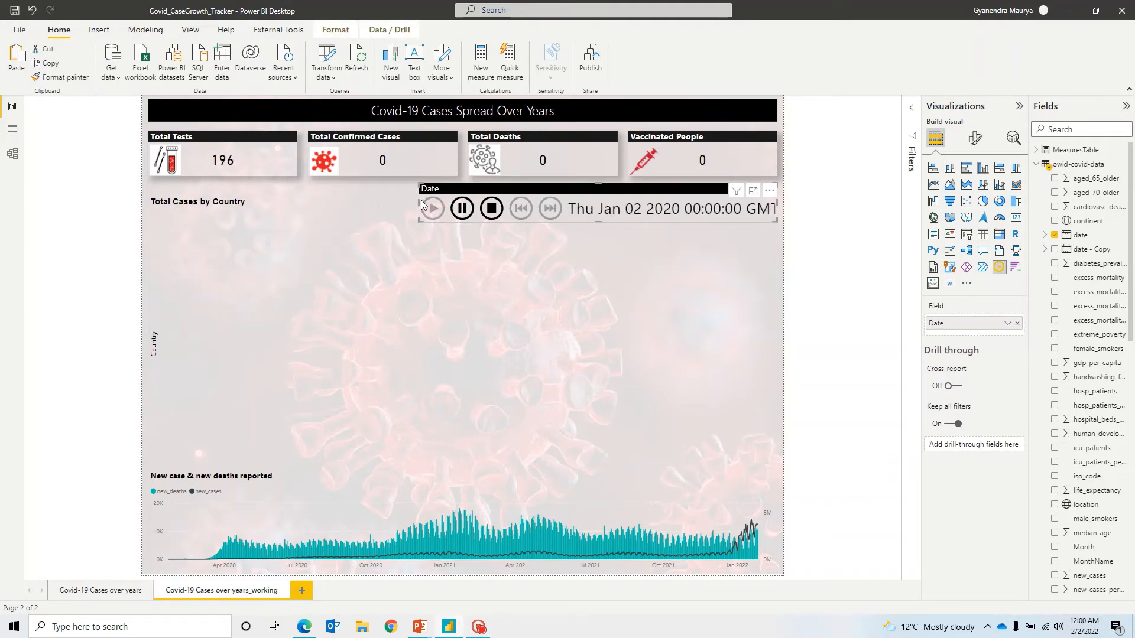
{"action": "left_click", "coordinate": [432, 209]}
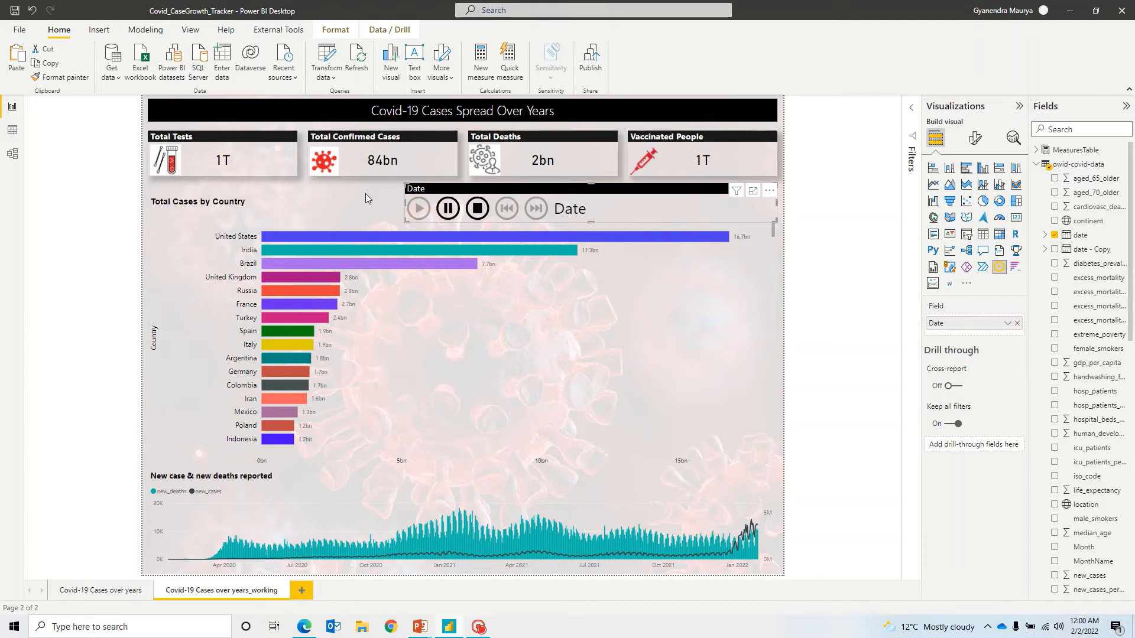
{"action": "left_click", "coordinate": [476, 208]}
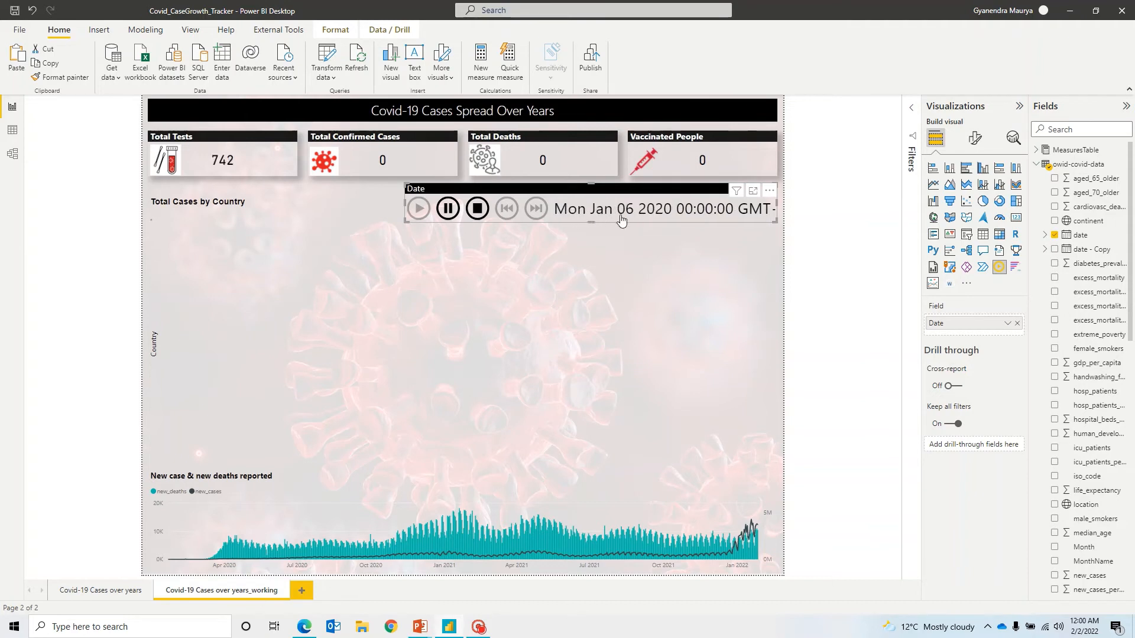
{"action": "left_click", "coordinate": [974, 138]}
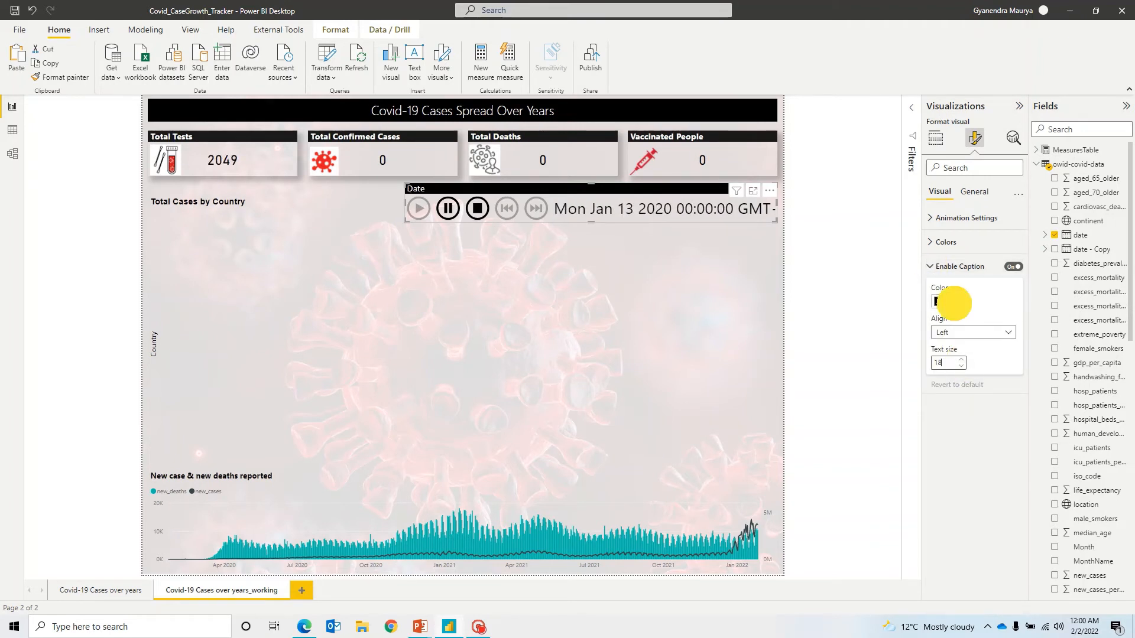
Stop playback, try white then black caption colour, and set caption text size to 16
{"action": "left_click", "coordinate": [418, 208]}
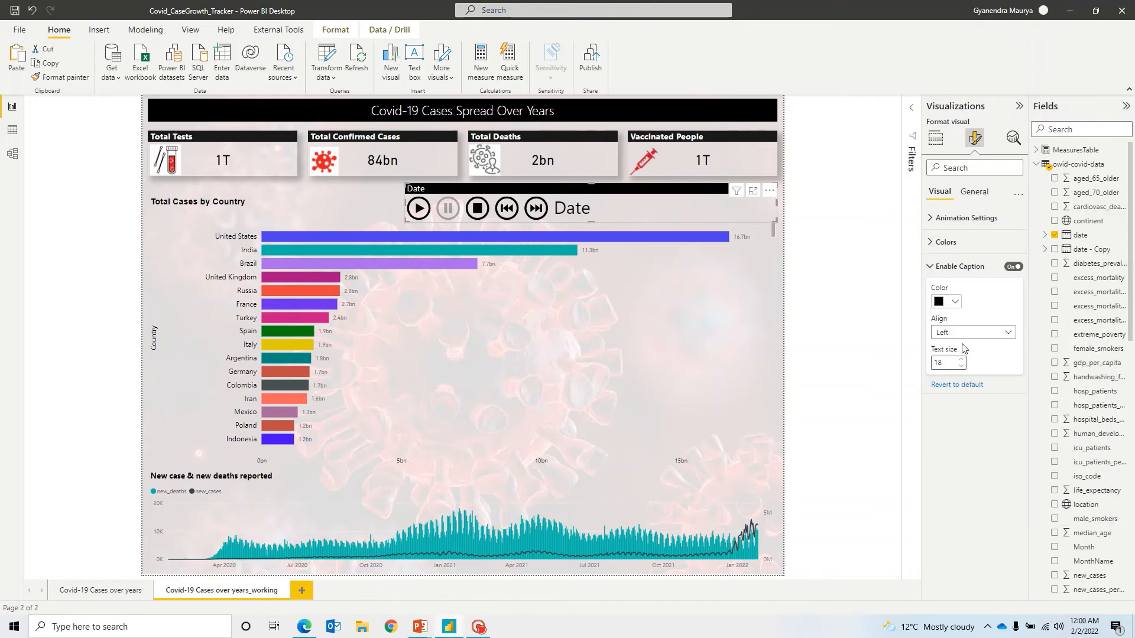
{"action": "left_click", "coordinate": [944, 302]}
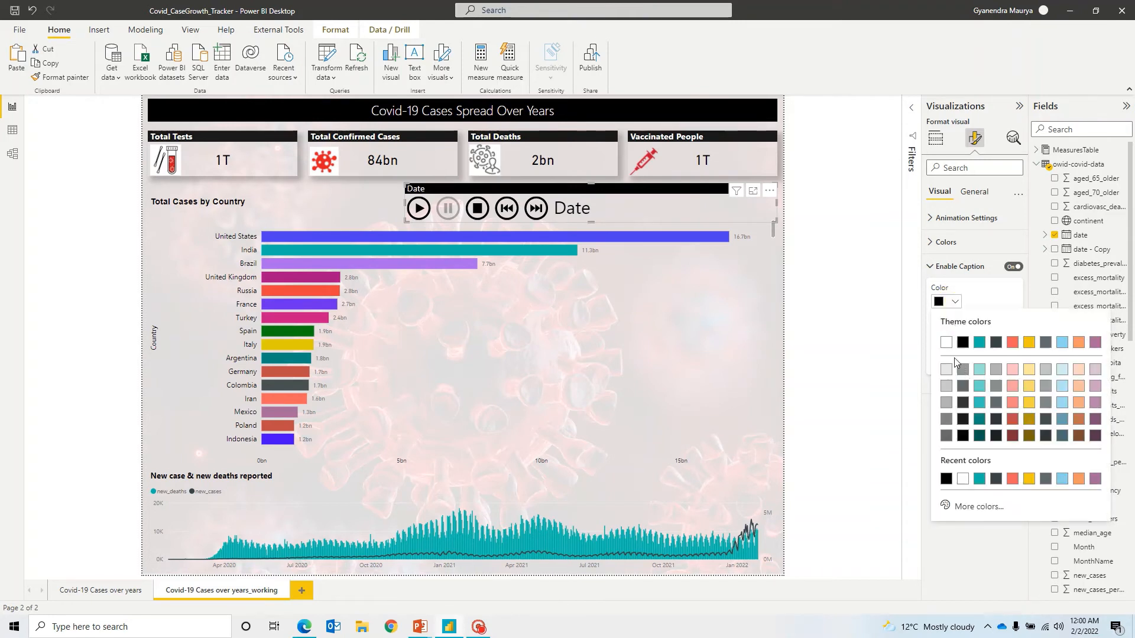
{"action": "left_click", "coordinate": [945, 341]}
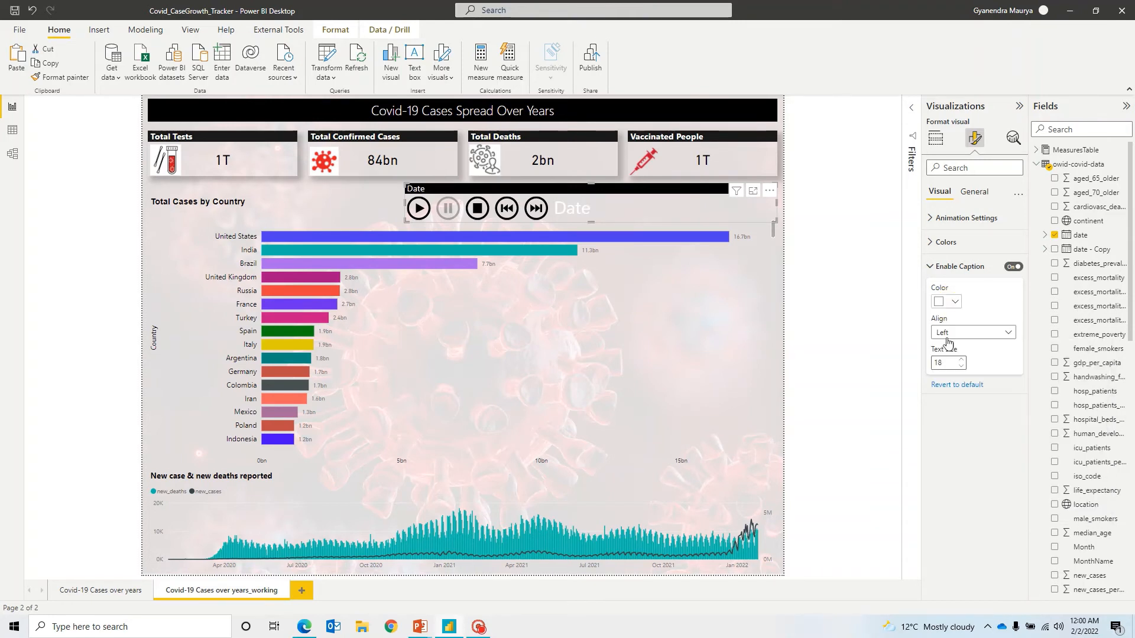
{"action": "left_click", "coordinate": [940, 300]}
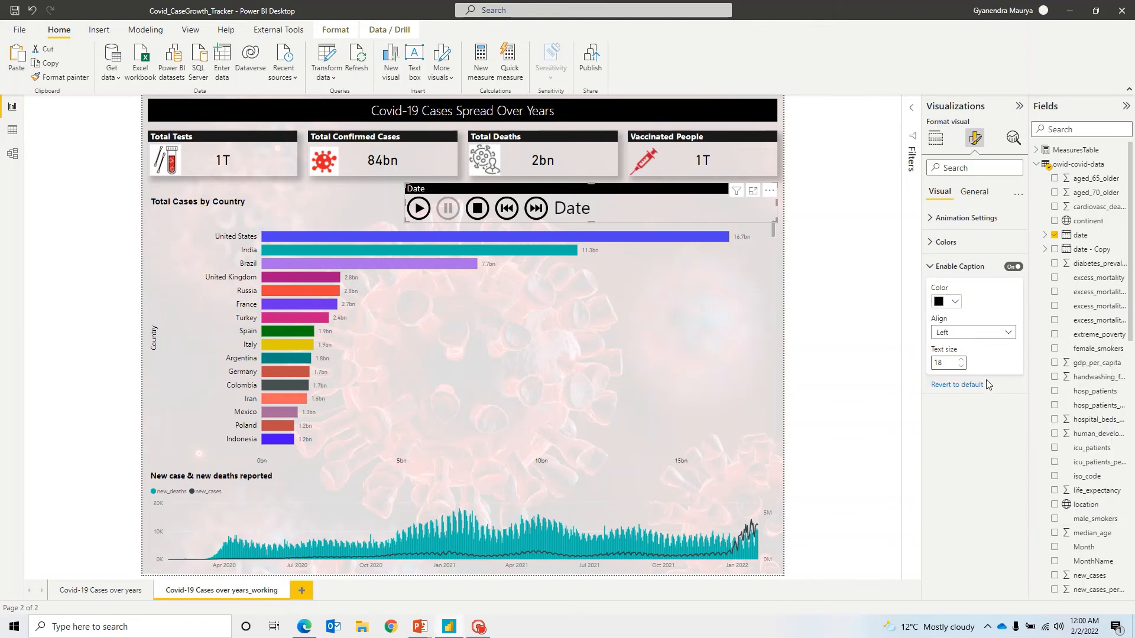
{"action": "left_click", "coordinate": [961, 366]}
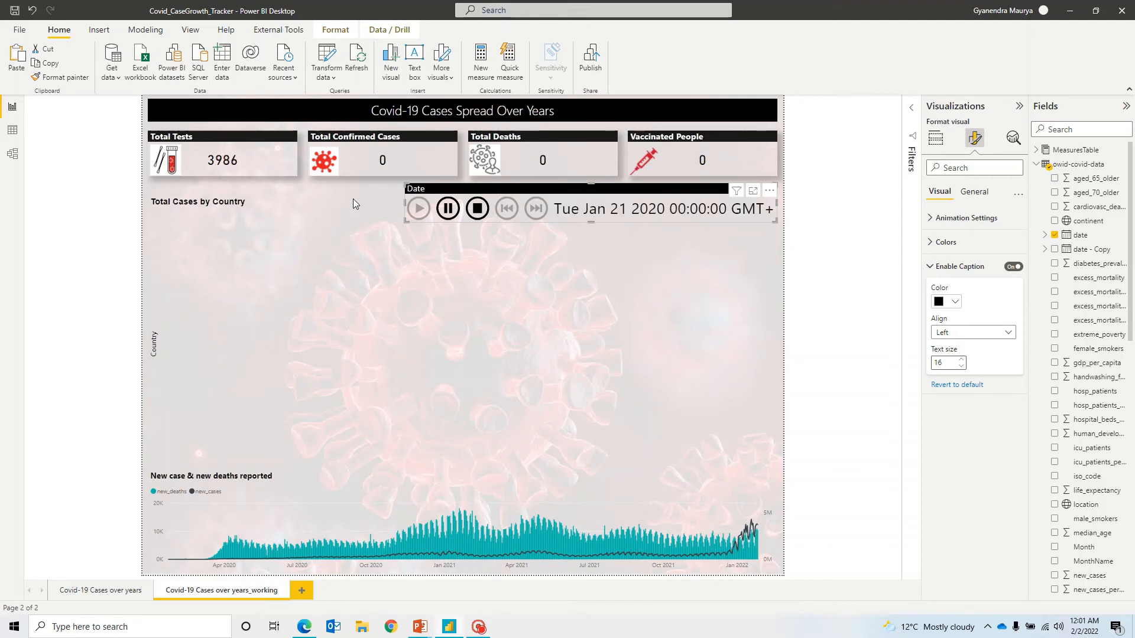
Play the date animation through to 28 February 2020, with South Korea and Italy appearing beside China
{"action": "left_click", "coordinate": [418, 209]}
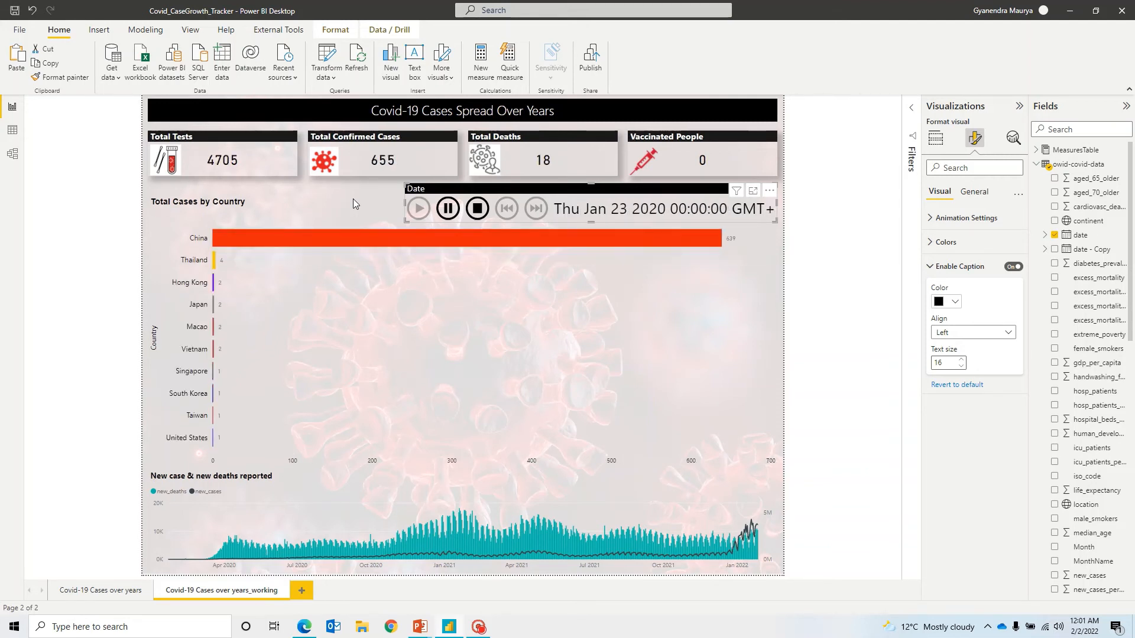
{"action": "left_click", "coordinate": [418, 209]}
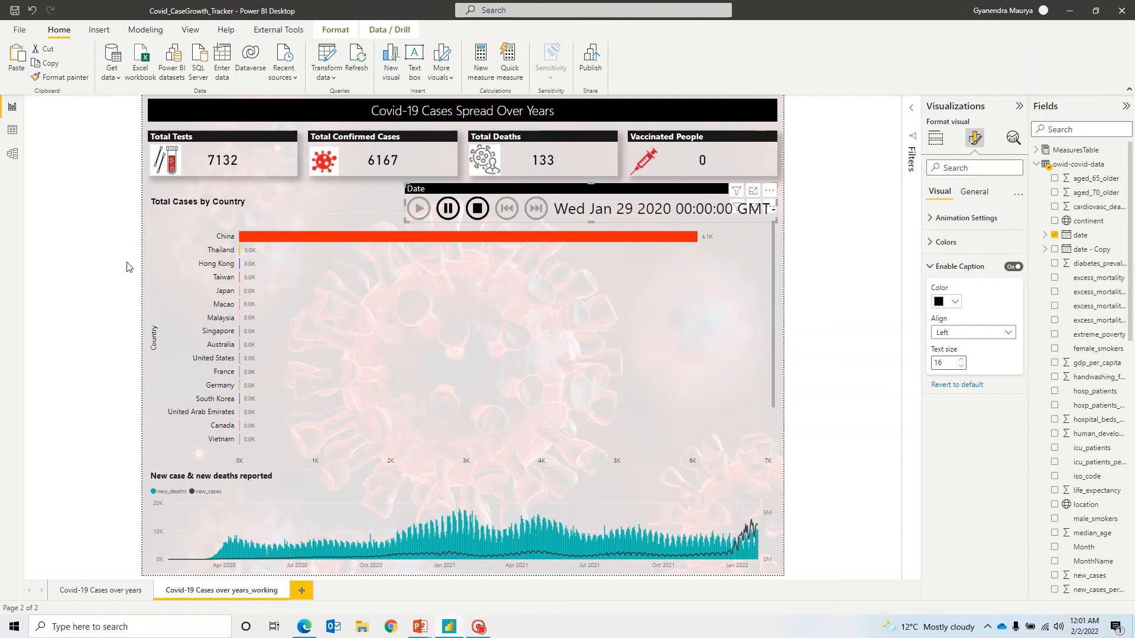
{"action": "left_click", "coordinate": [416, 209]}
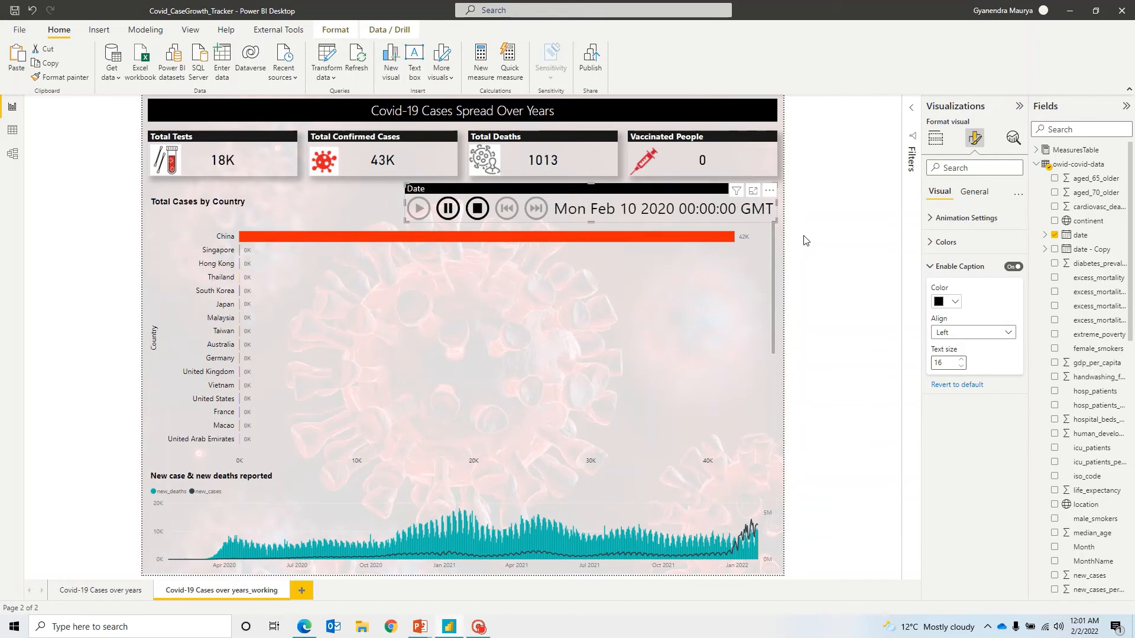
{"action": "left_click", "coordinate": [417, 209]}
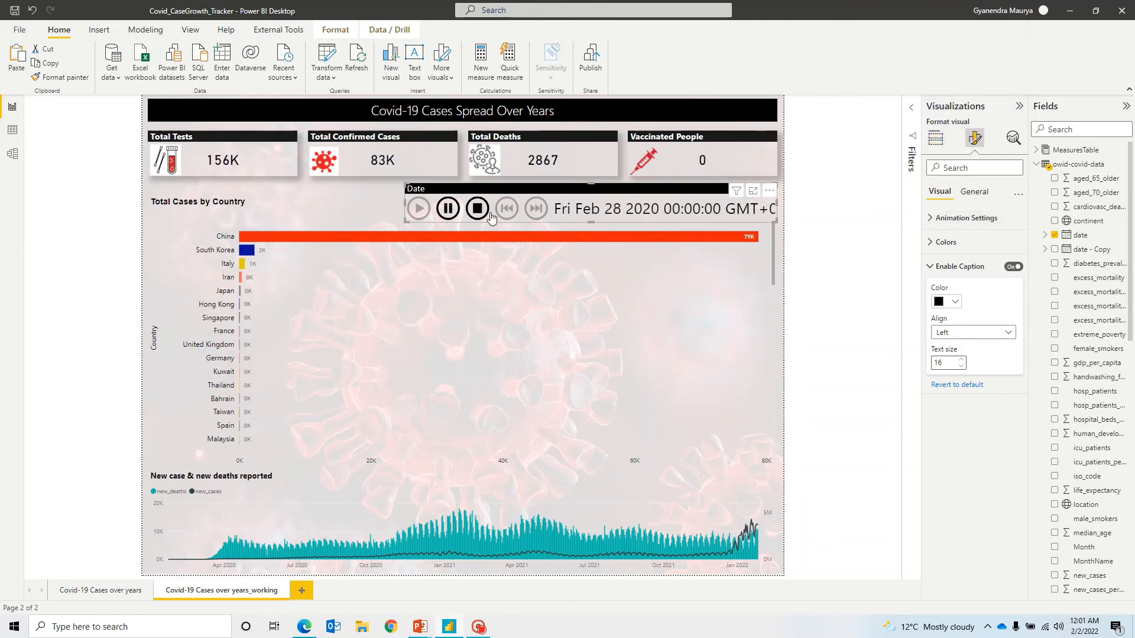
Switch the Visualizations pane to Build visual while playback advances to 19 March 2020
{"action": "left_click", "coordinate": [418, 209]}
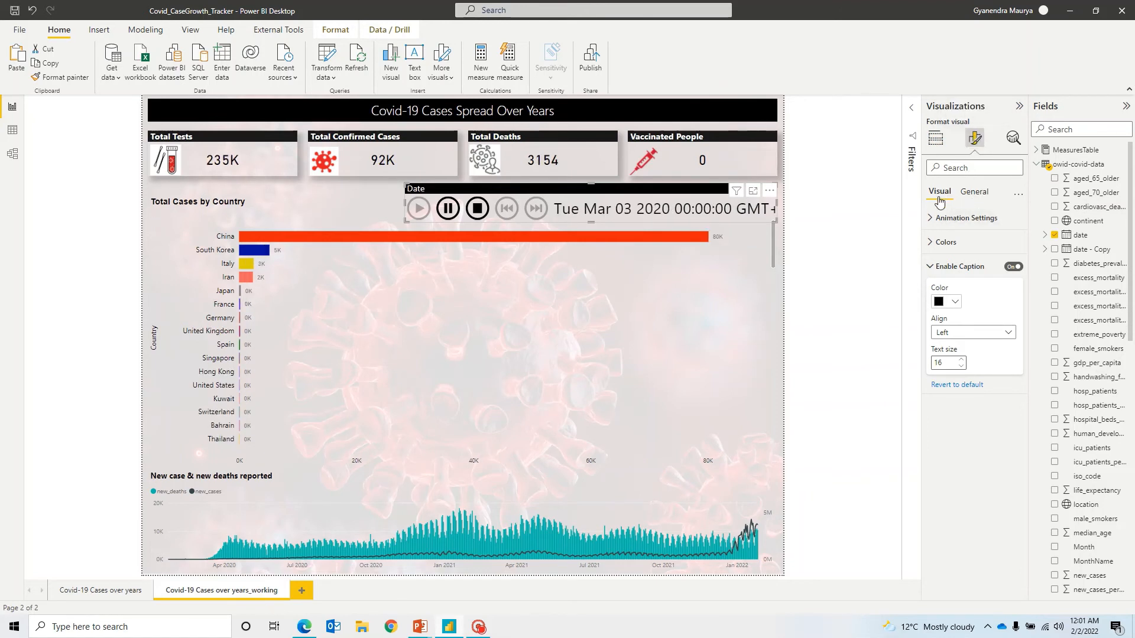
{"action": "left_click", "coordinate": [965, 218]}
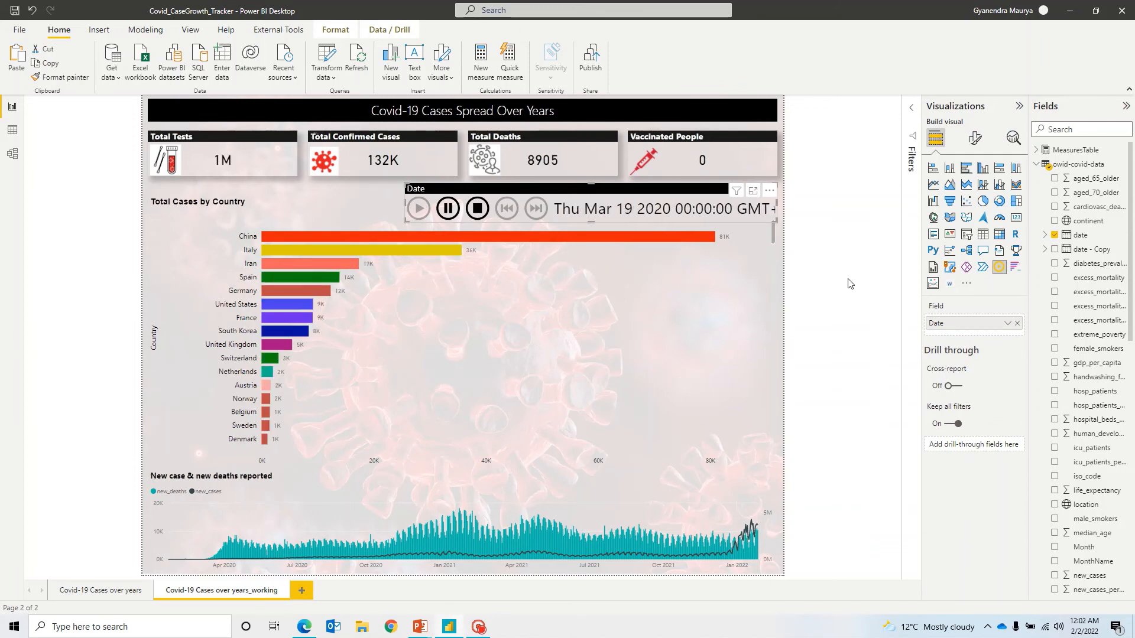
Operate the Play Axis controls so playback reaches late September 2021, updating only cards and bar chart
{"action": "left_click", "coordinate": [419, 208]}
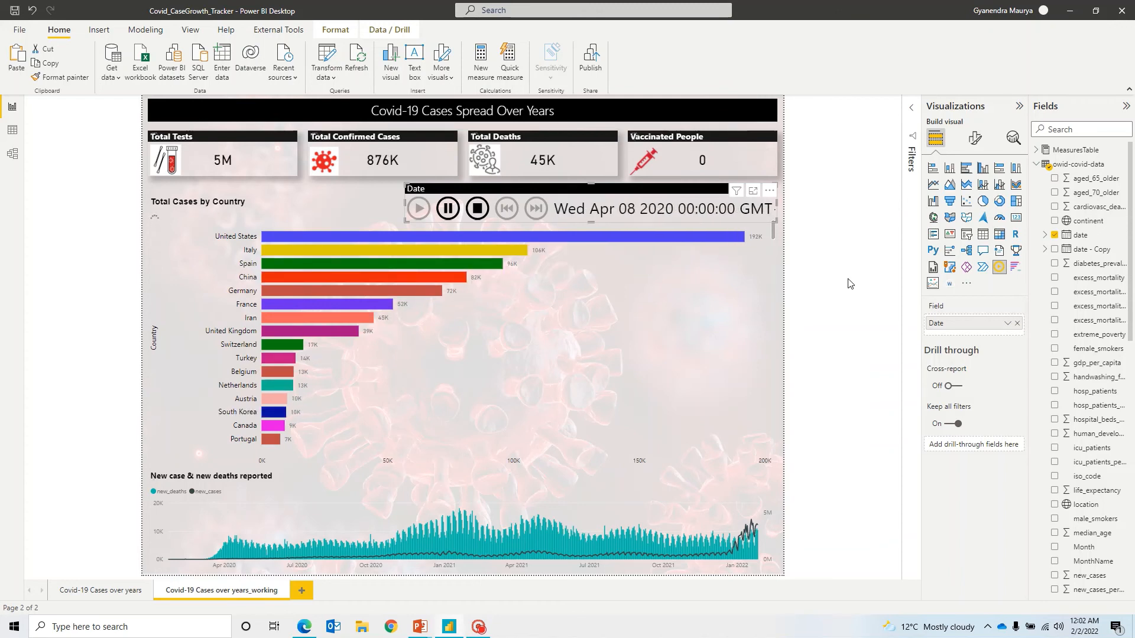
{"action": "left_click", "coordinate": [418, 208]}
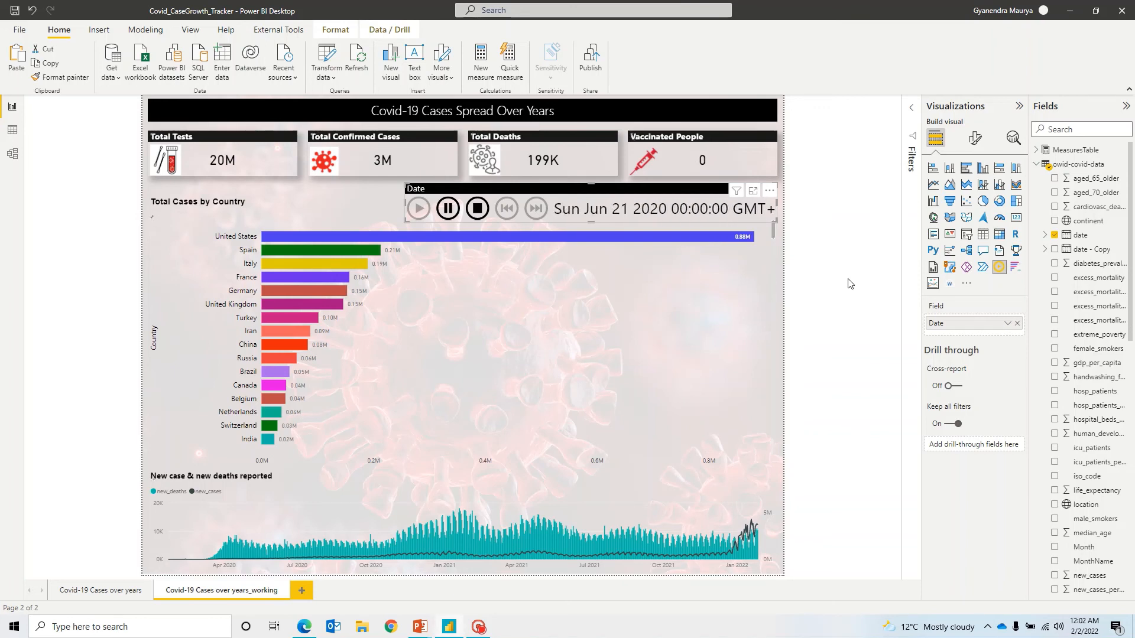
{"action": "left_click", "coordinate": [418, 208]}
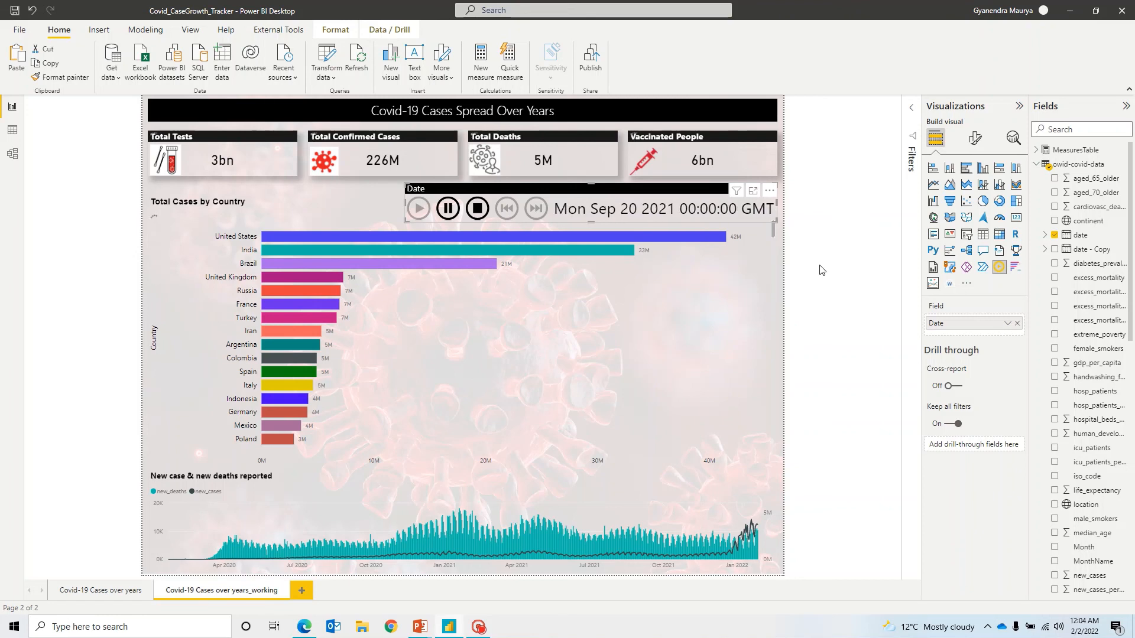
{"action": "left_click", "coordinate": [536, 208]}
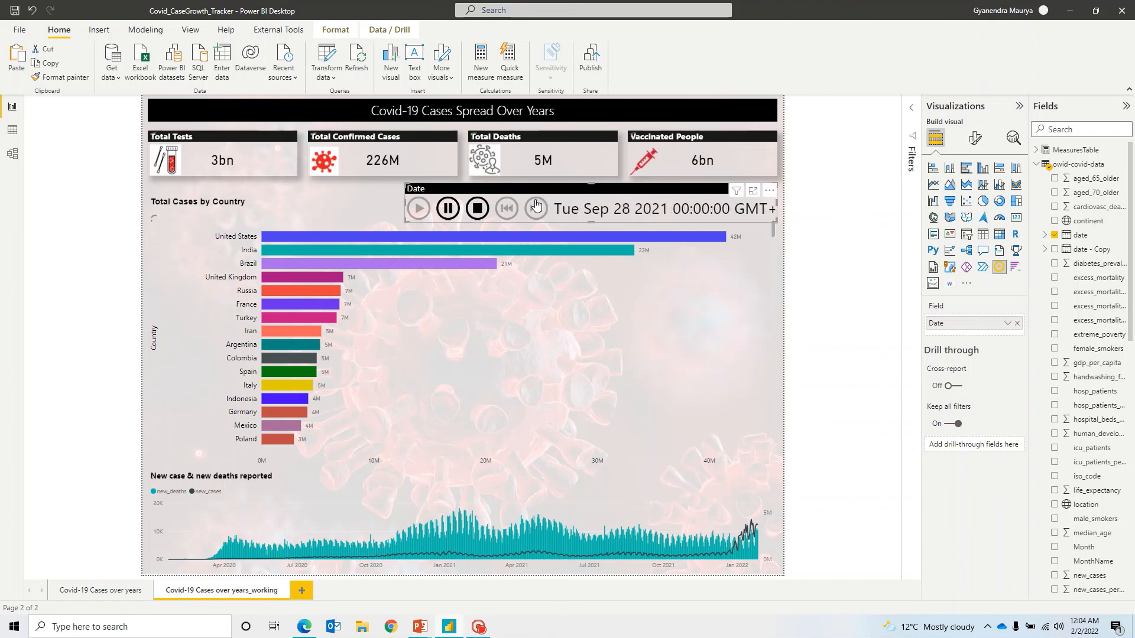